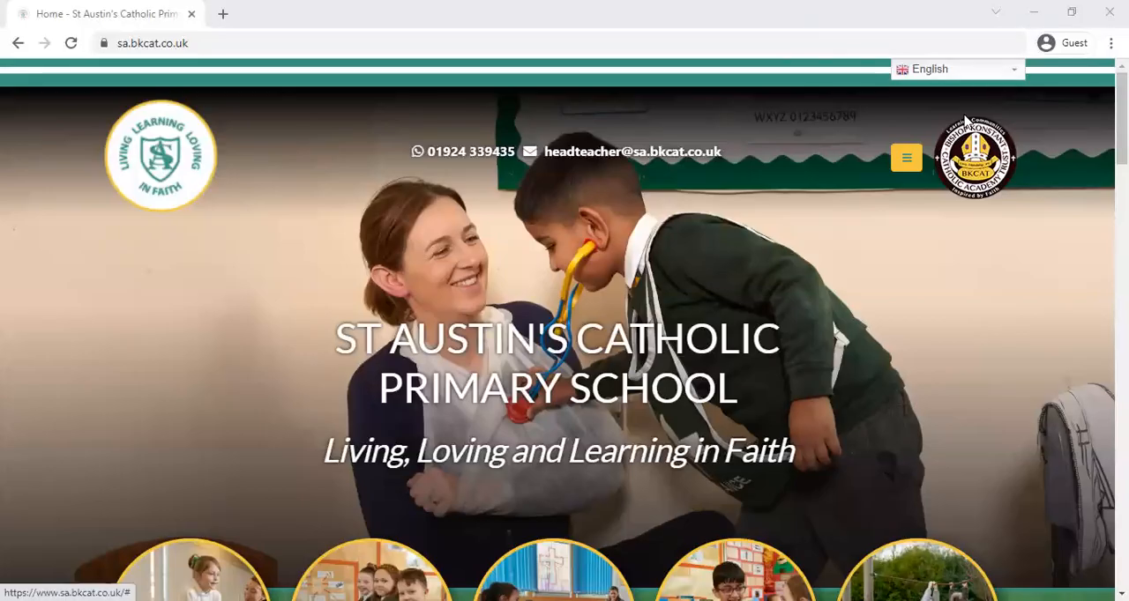
{"action": "mouse_move", "coordinate": [917, 470]}
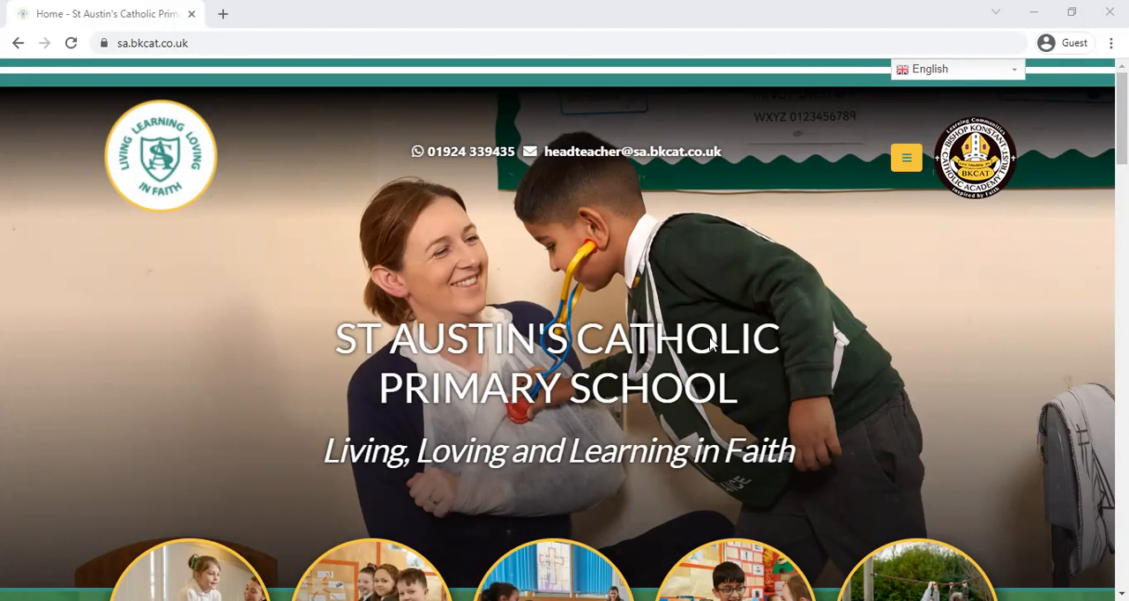
{"action": "mouse_move", "coordinate": [910, 215]}
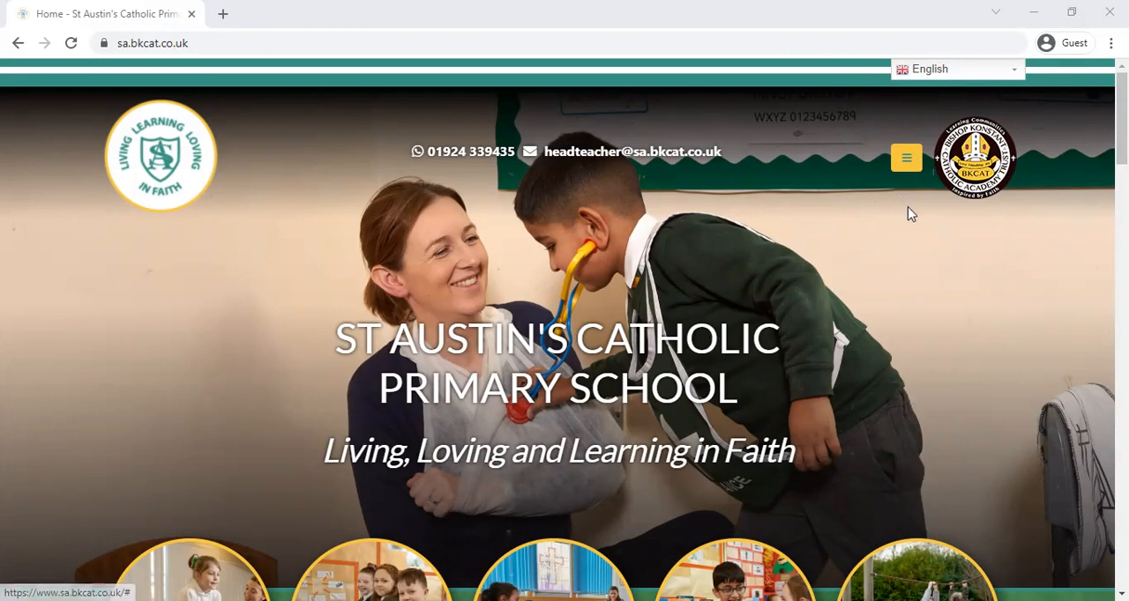
{"action": "mouse_move", "coordinate": [173, 59]}
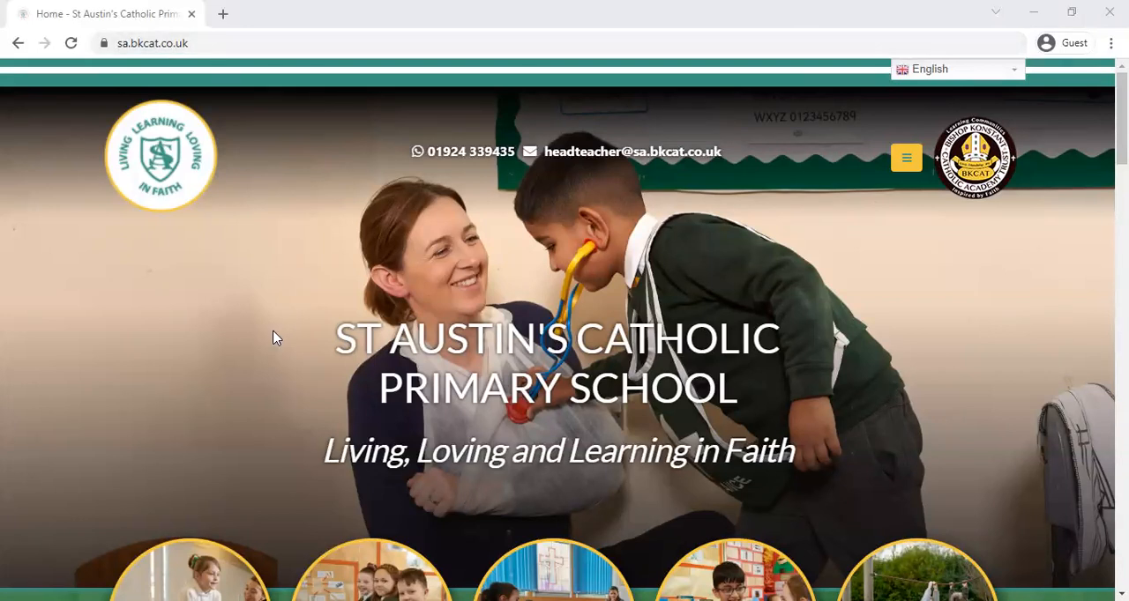
Scroll the school homepage down to the Remote Learning section's Google Classroom links.
{"action": "scroll", "scroll_direction": "down", "scroll_amount": 3}
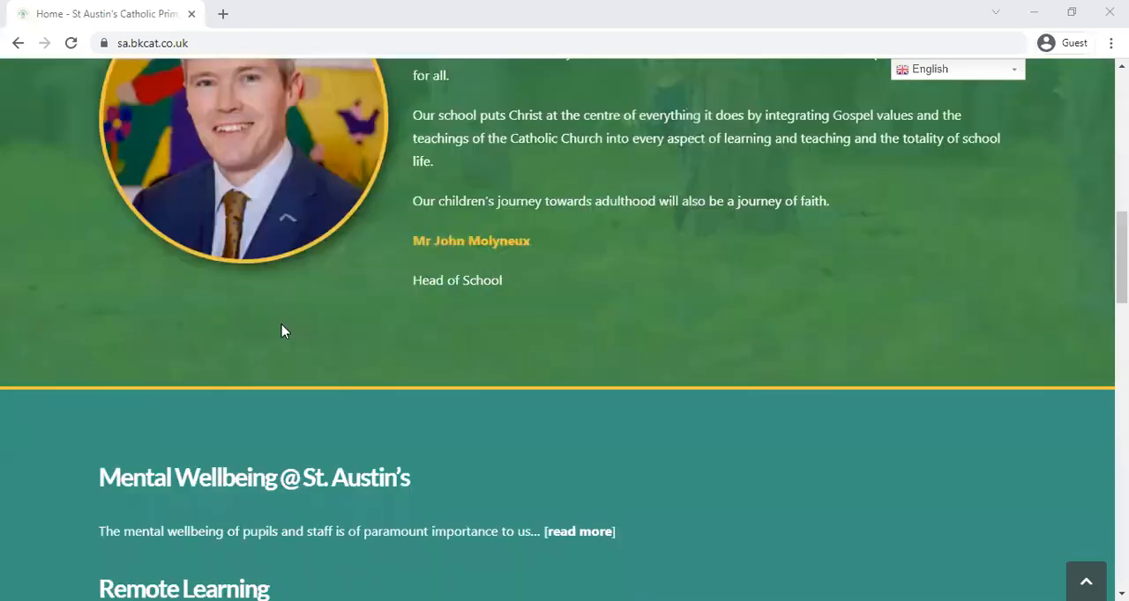
{"action": "scroll", "scroll_direction": "down", "scroll_amount": 3}
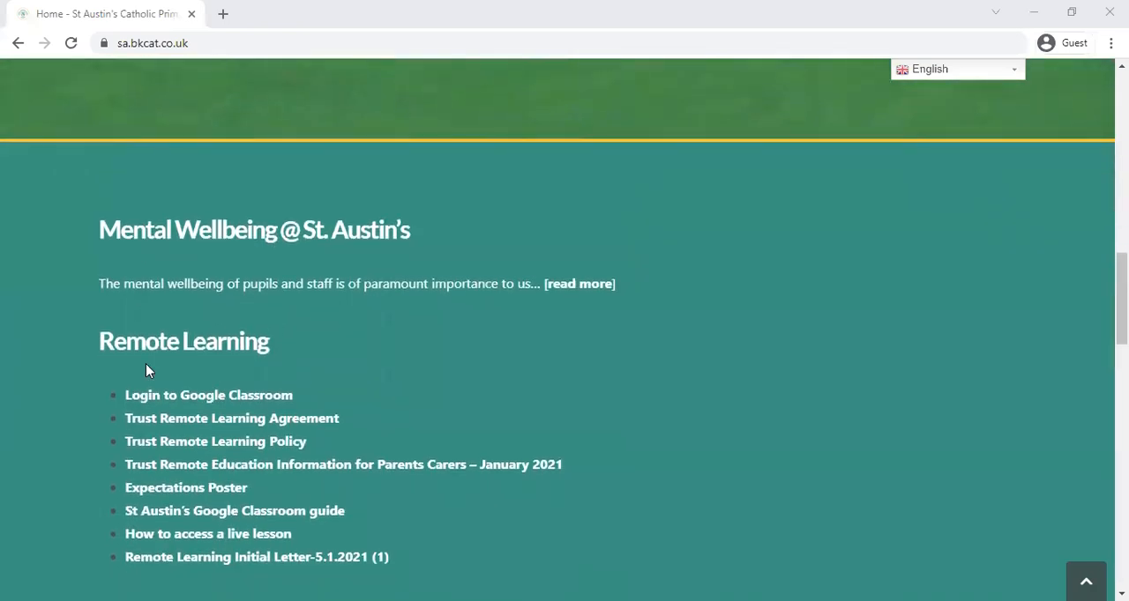
{"action": "mouse_move", "coordinate": [156, 406]}
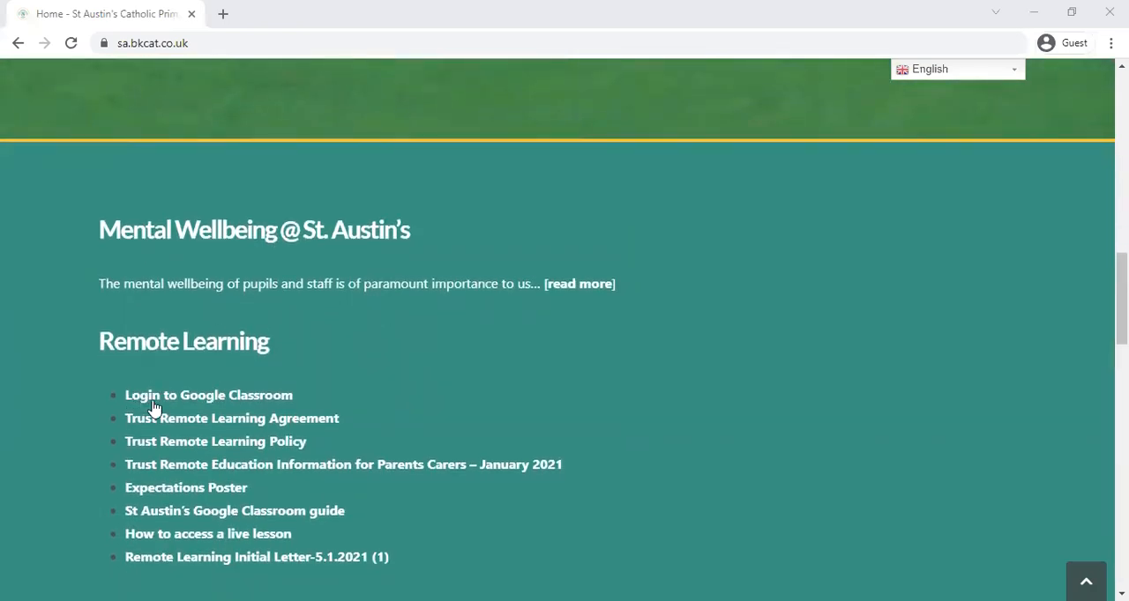
{"action": "mouse_move", "coordinate": [180, 404]}
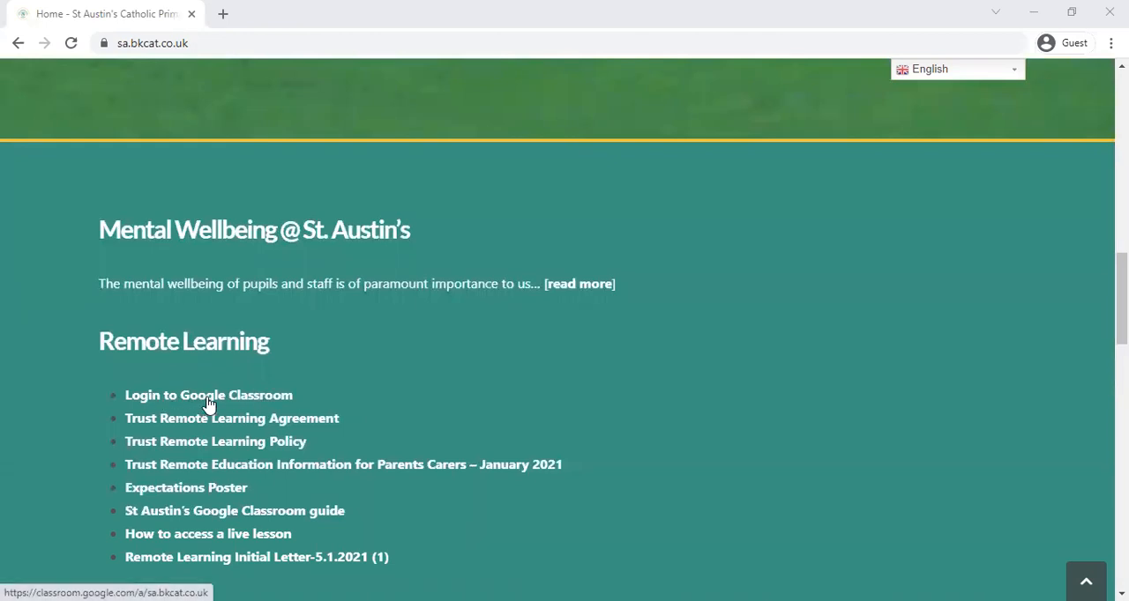
Start Google Classroom login from the school site with the 'testpupil1' school email.
{"action": "left_click", "coordinate": [208, 395]}
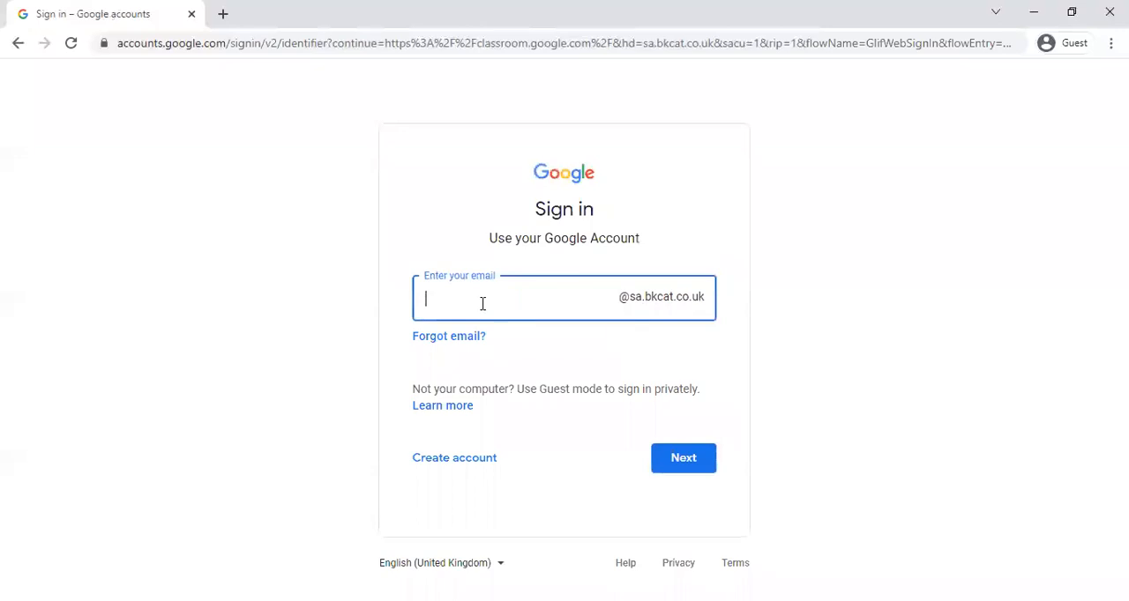
{"action": "mouse_move", "coordinate": [508, 305]}
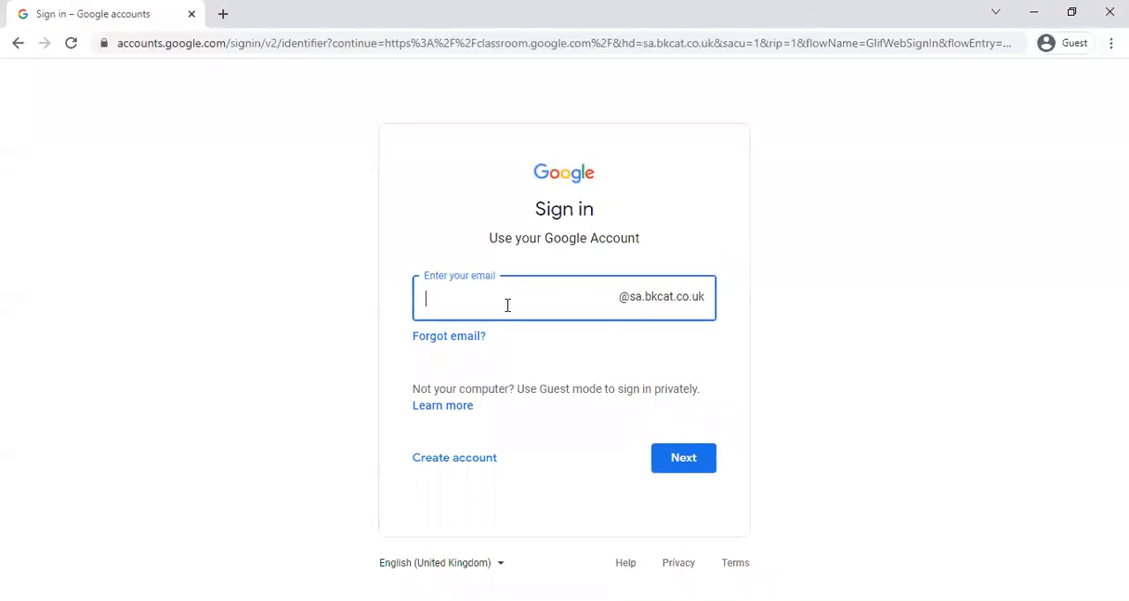
{"action": "type", "text": "testpupil1"}
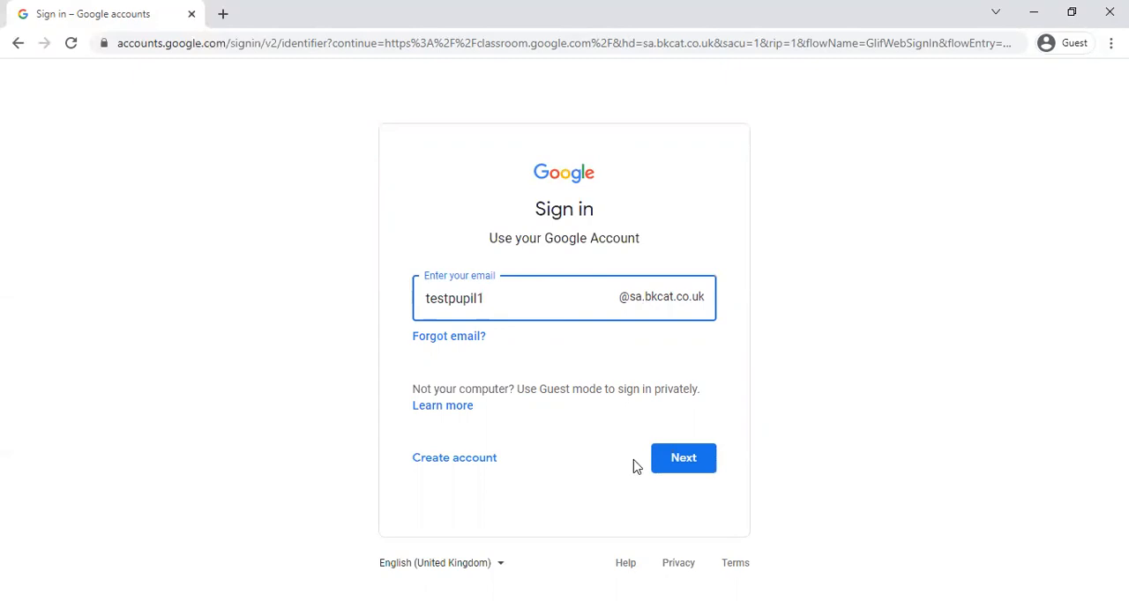
{"action": "left_click", "coordinate": [684, 459]}
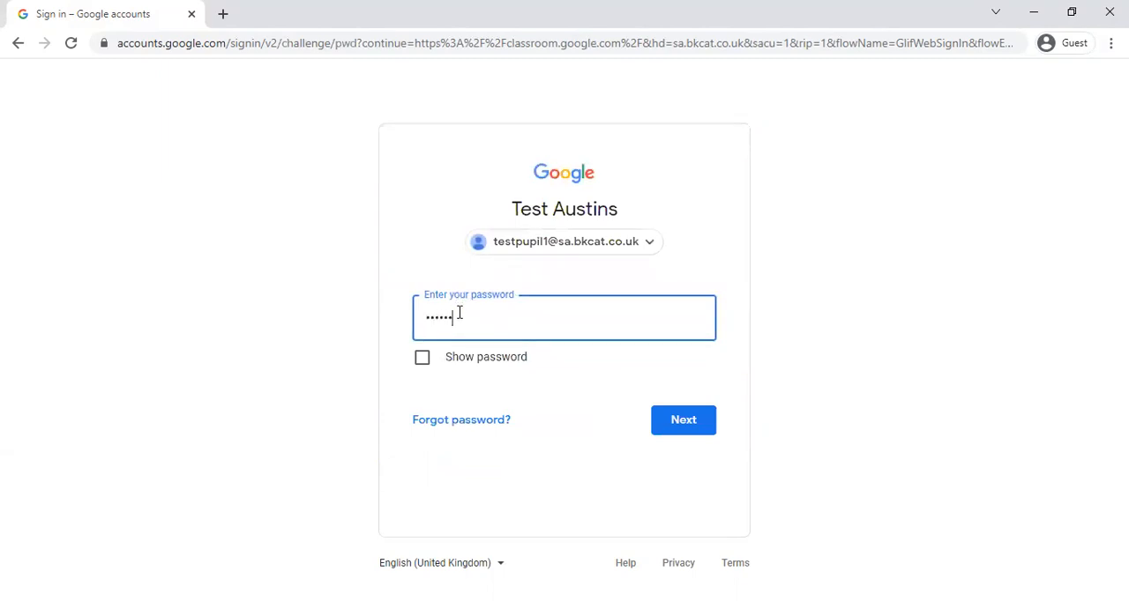
Submit the account password, re-entering and resubmitting it after the wrong-password rejection.
{"action": "left_click", "coordinate": [683, 419]}
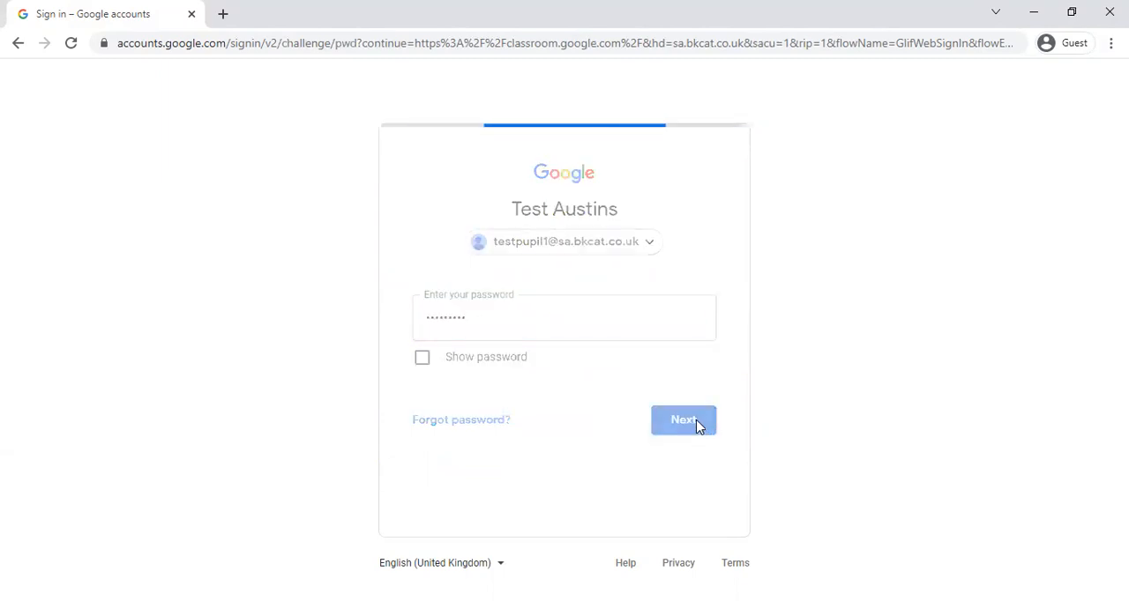
{"action": "left_click", "coordinate": [684, 419]}
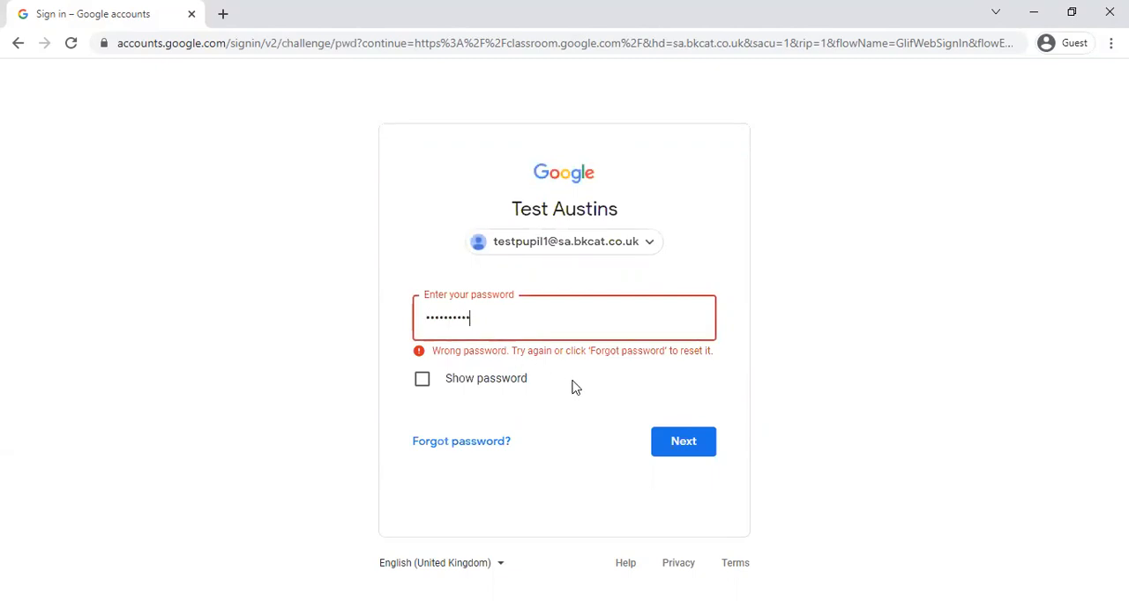
{"action": "left_click", "coordinate": [684, 440]}
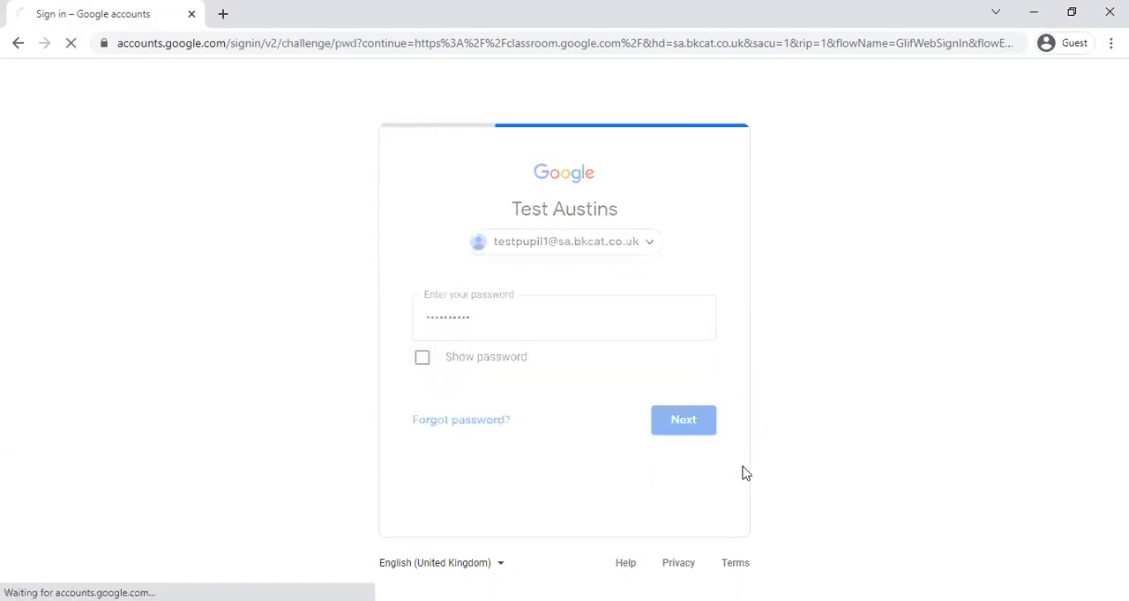
Finish signing in and open the Example Class course from the Classroom home page.
{"action": "left_click", "coordinate": [684, 420]}
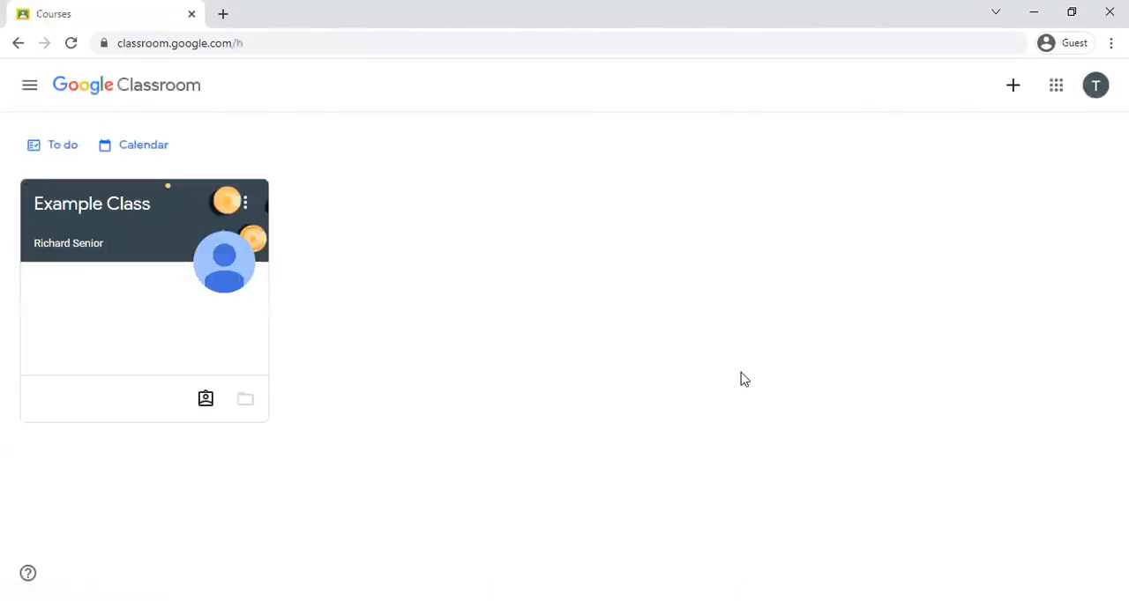
{"action": "mouse_move", "coordinate": [444, 391]}
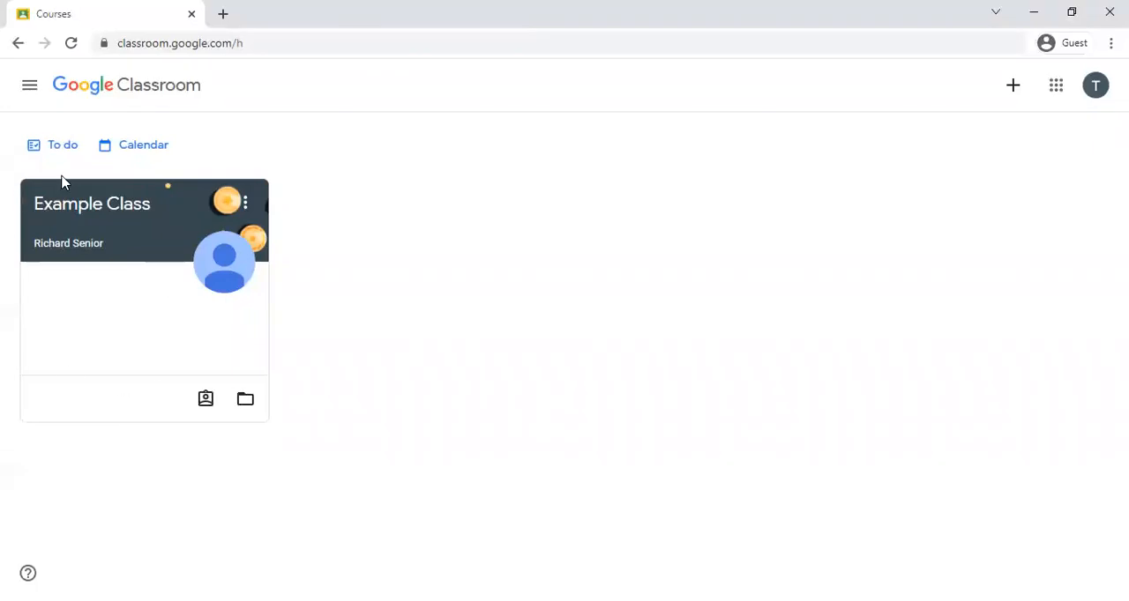
{"action": "mouse_move", "coordinate": [92, 203]}
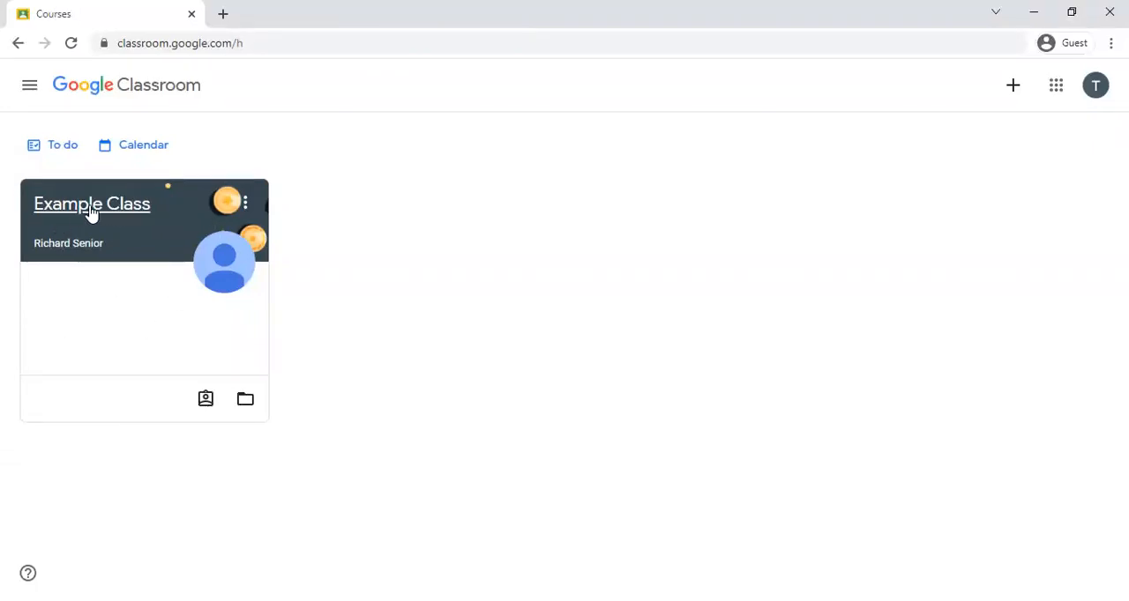
{"action": "mouse_move", "coordinate": [273, 314]}
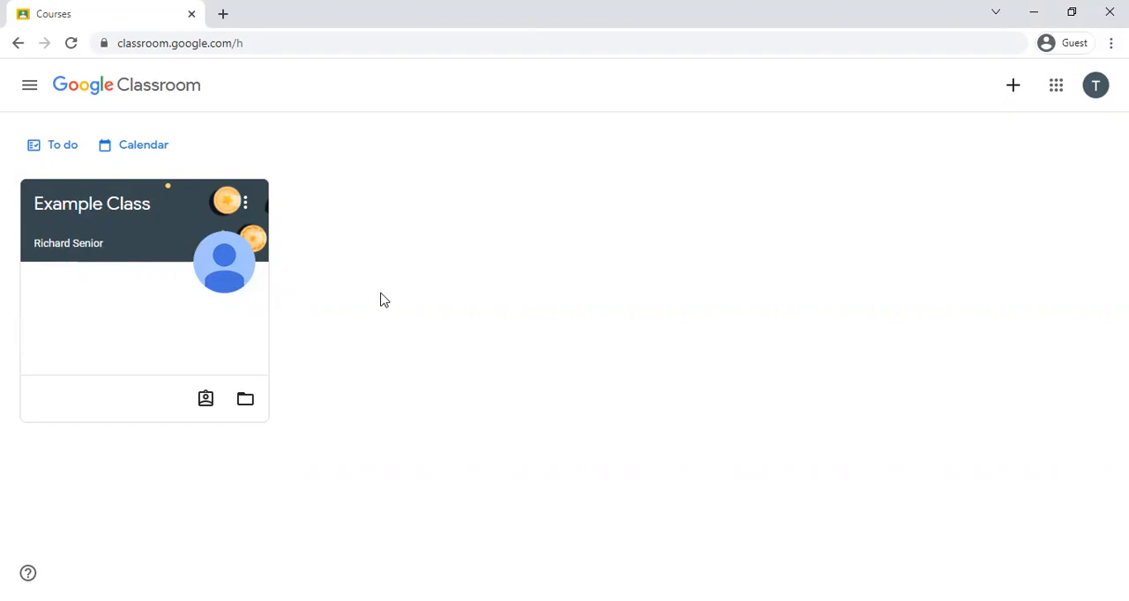
{"action": "mouse_move", "coordinate": [92, 203]}
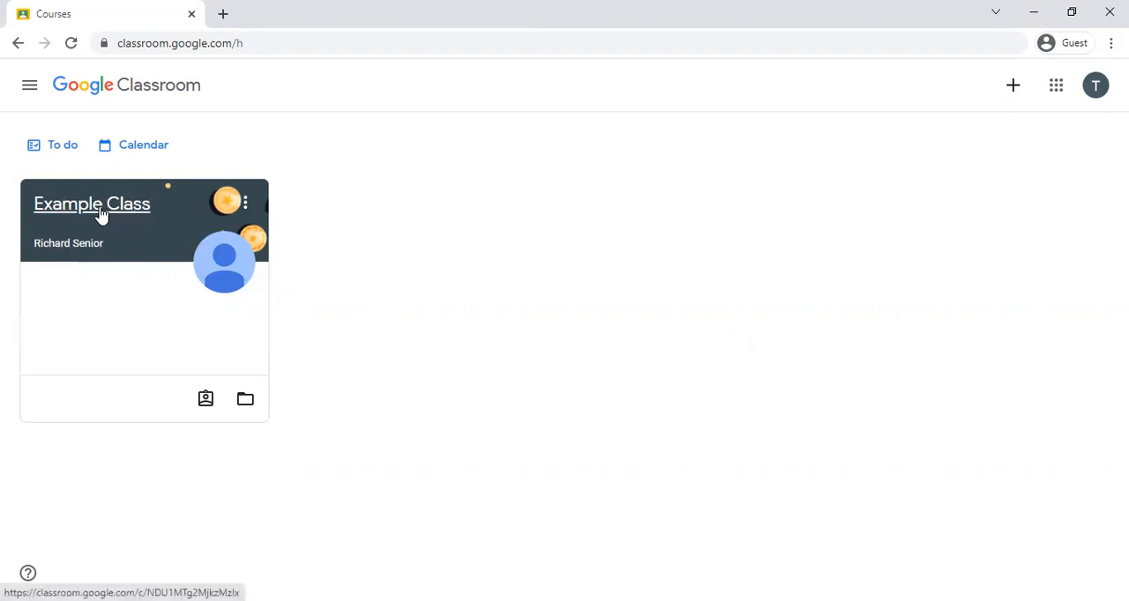
{"action": "mouse_move", "coordinate": [44, 210]}
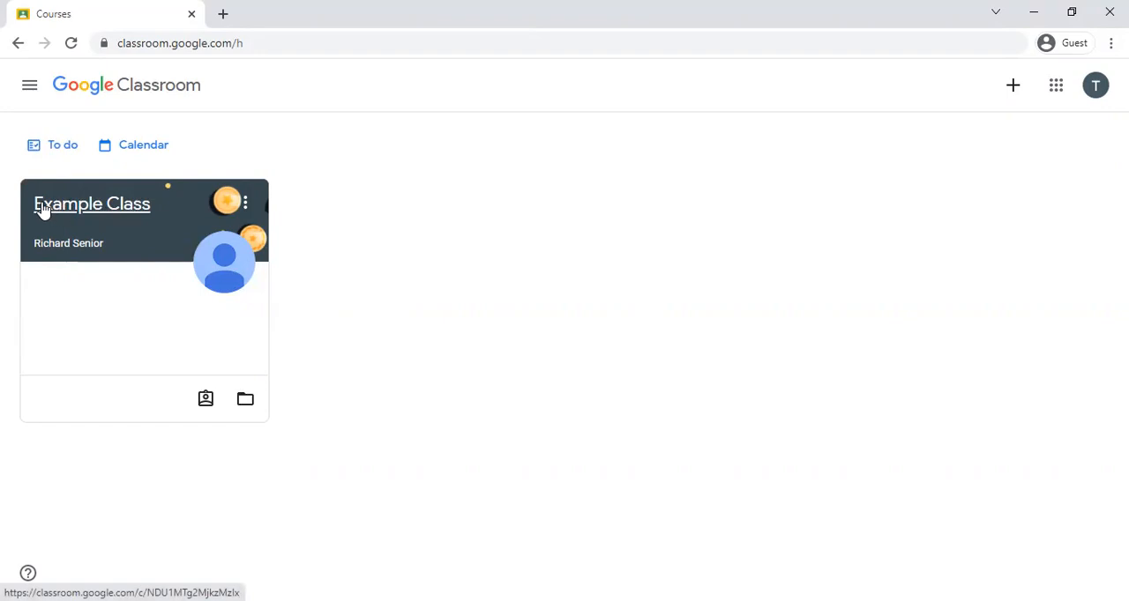
{"action": "left_click", "coordinate": [92, 203]}
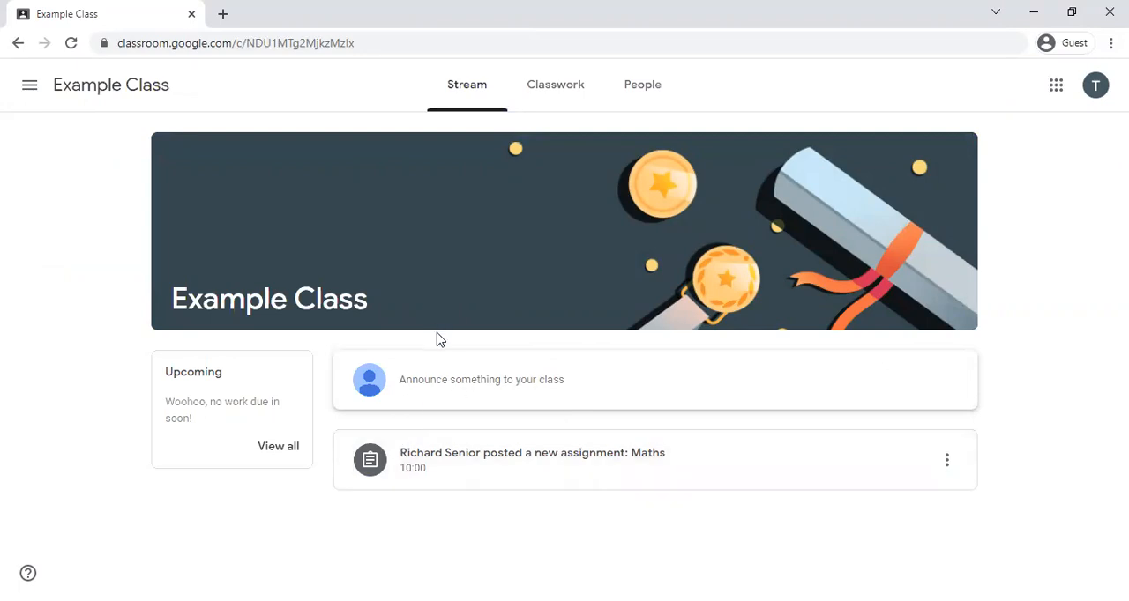
{"action": "mouse_move", "coordinate": [409, 483]}
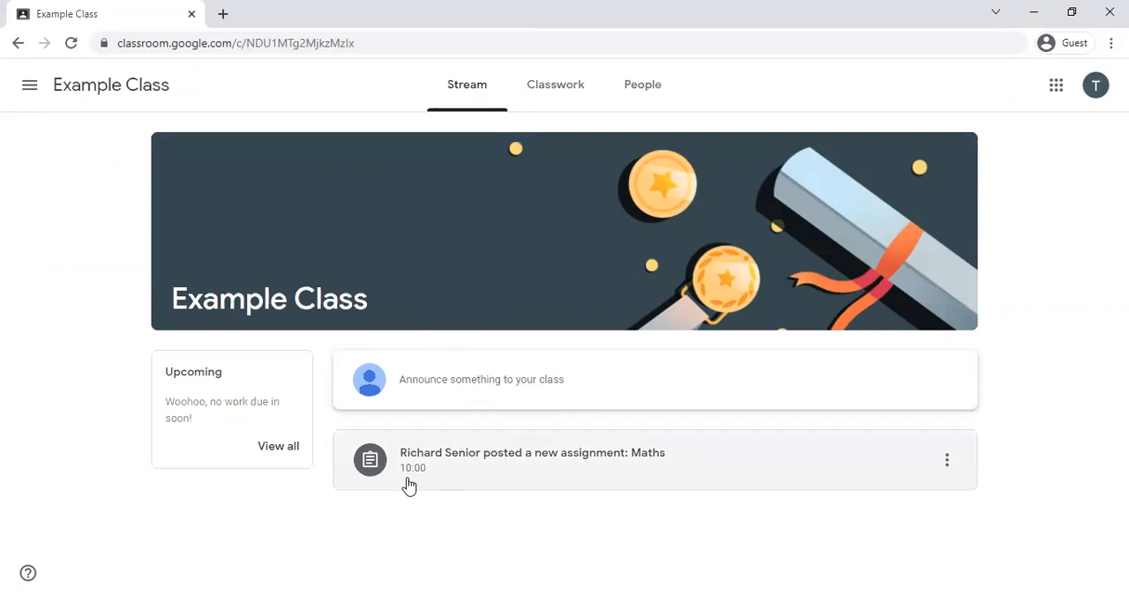
{"action": "mouse_move", "coordinate": [427, 462]}
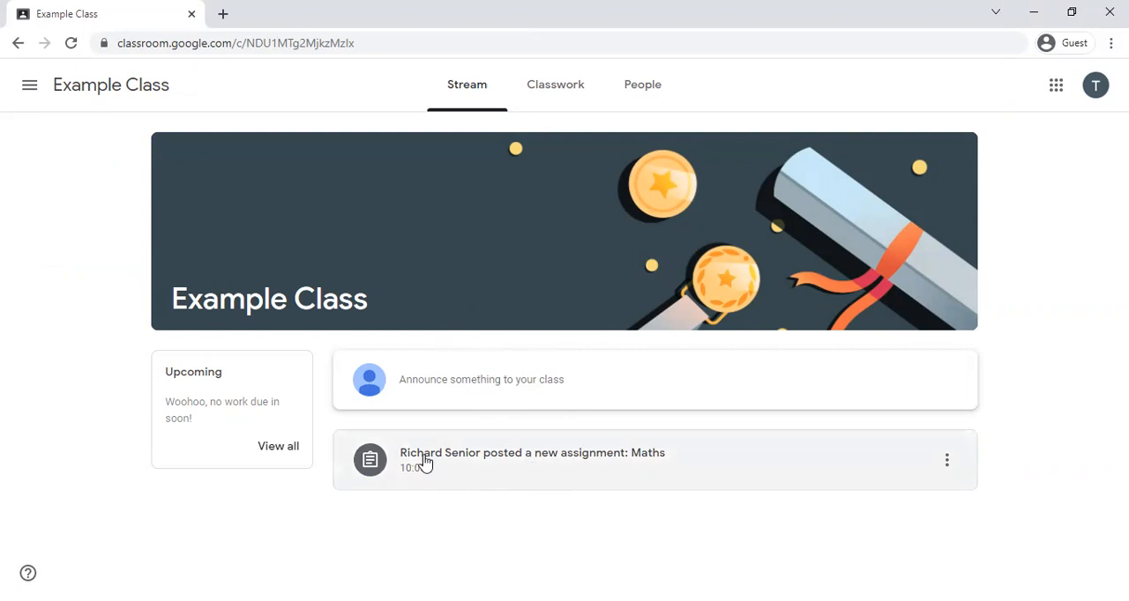
{"action": "mouse_move", "coordinate": [522, 377]}
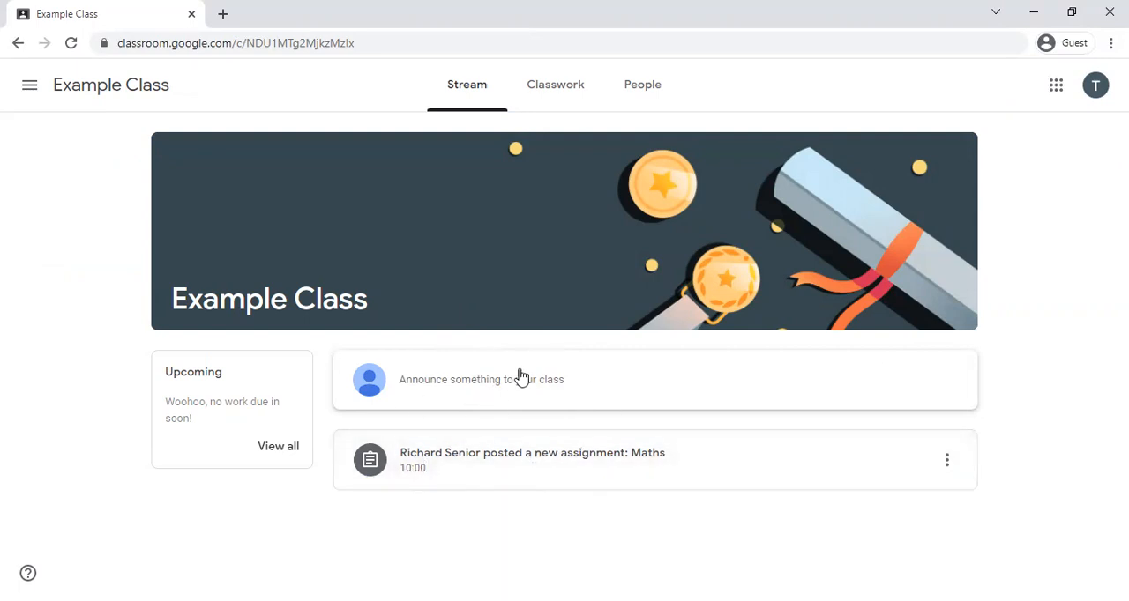
{"action": "mouse_move", "coordinate": [524, 377]}
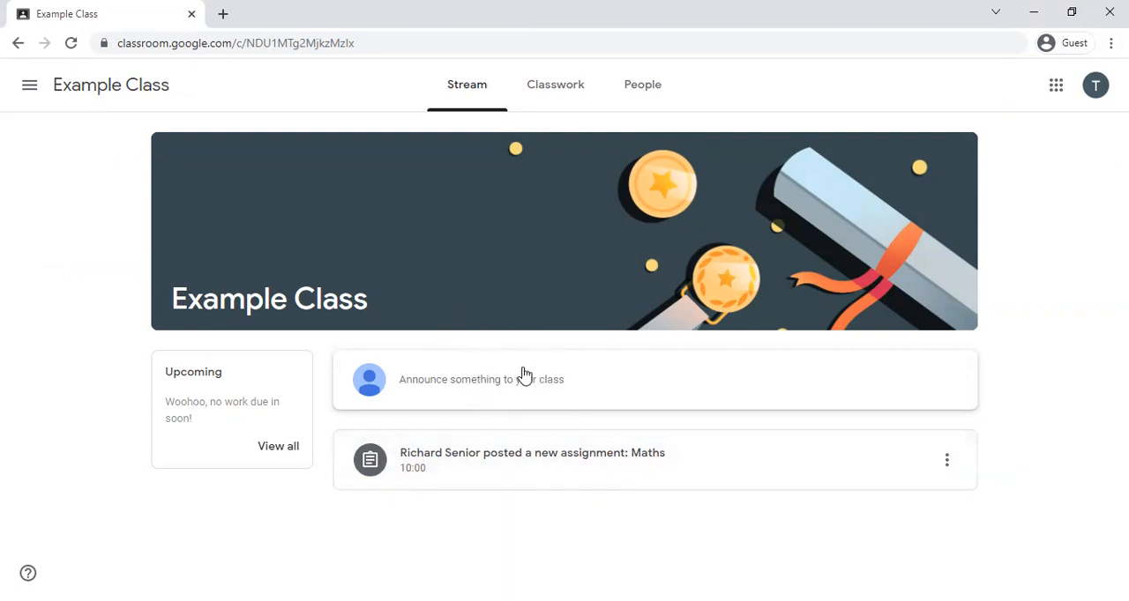
Switch from the Example Class stream to its Classwork list.
{"action": "left_click", "coordinate": [554, 83]}
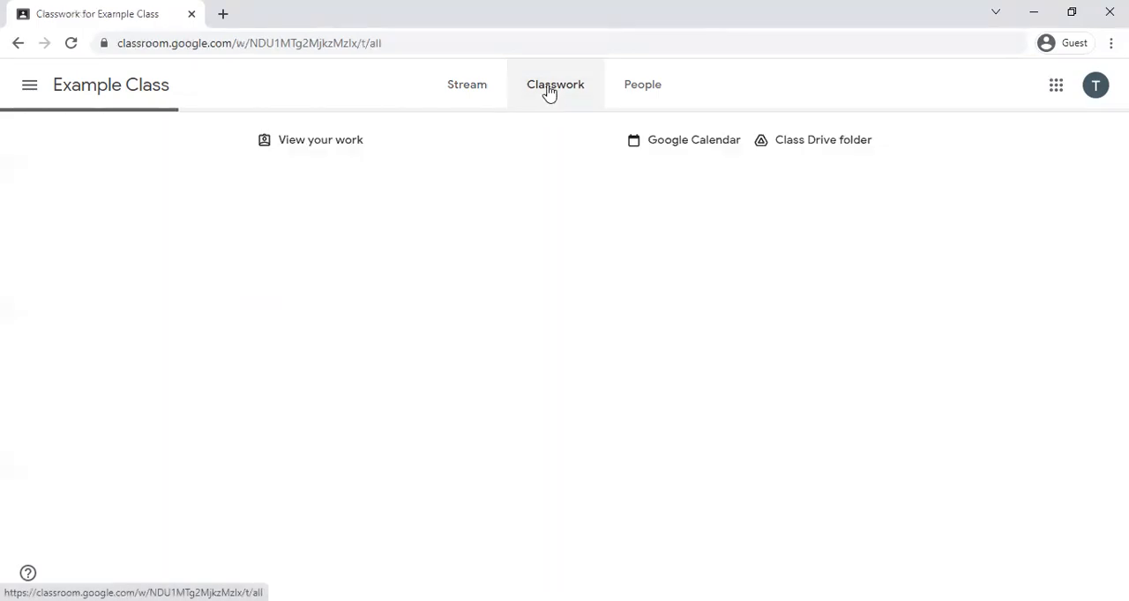
Expand the Maths assignment row in the Classwork list, revealing it was posted at 10:00.
{"action": "left_click", "coordinate": [554, 83]}
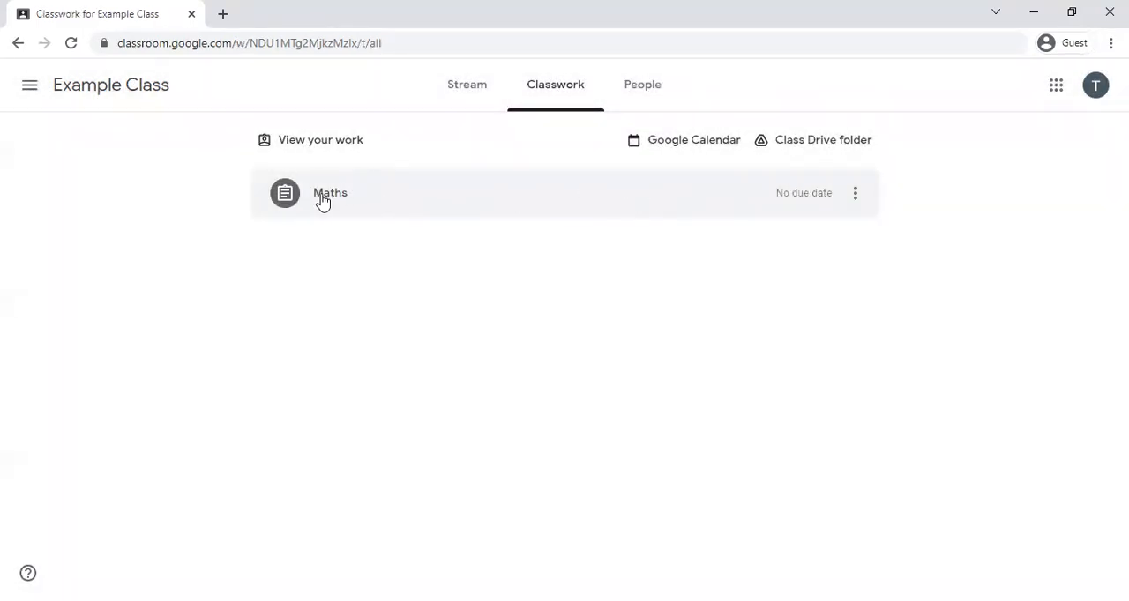
{"action": "mouse_move", "coordinate": [853, 194]}
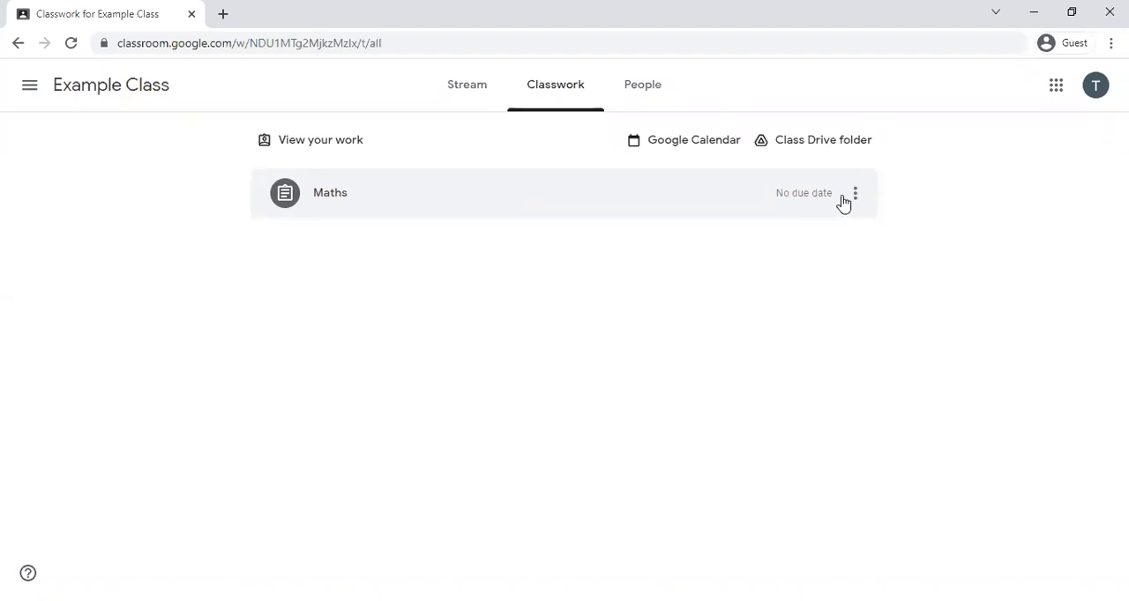
{"action": "mouse_move", "coordinate": [286, 194]}
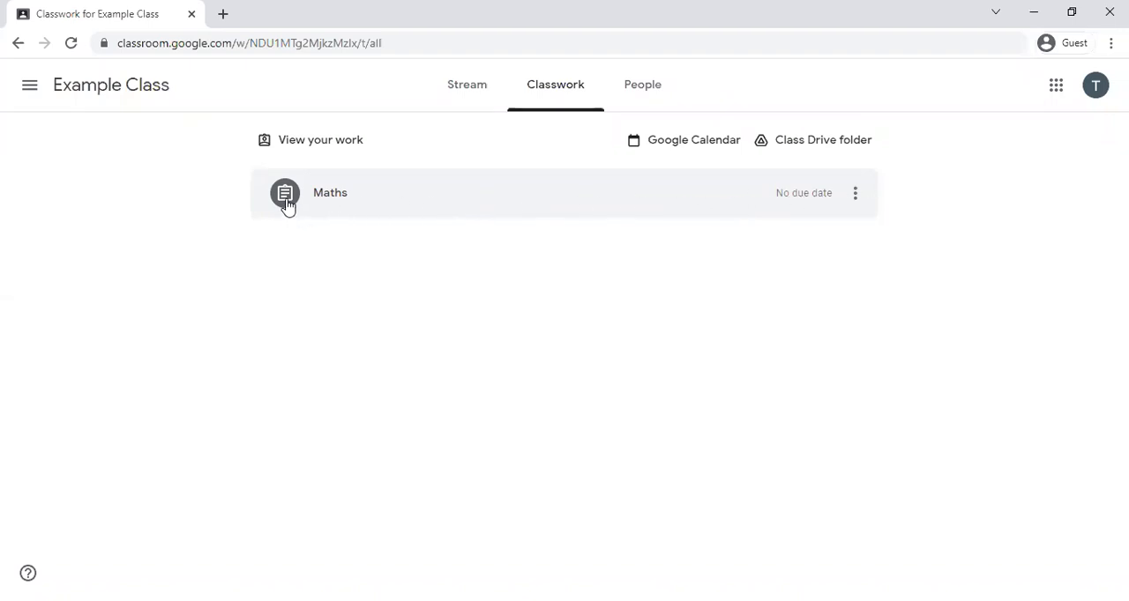
{"action": "mouse_move", "coordinate": [328, 201]}
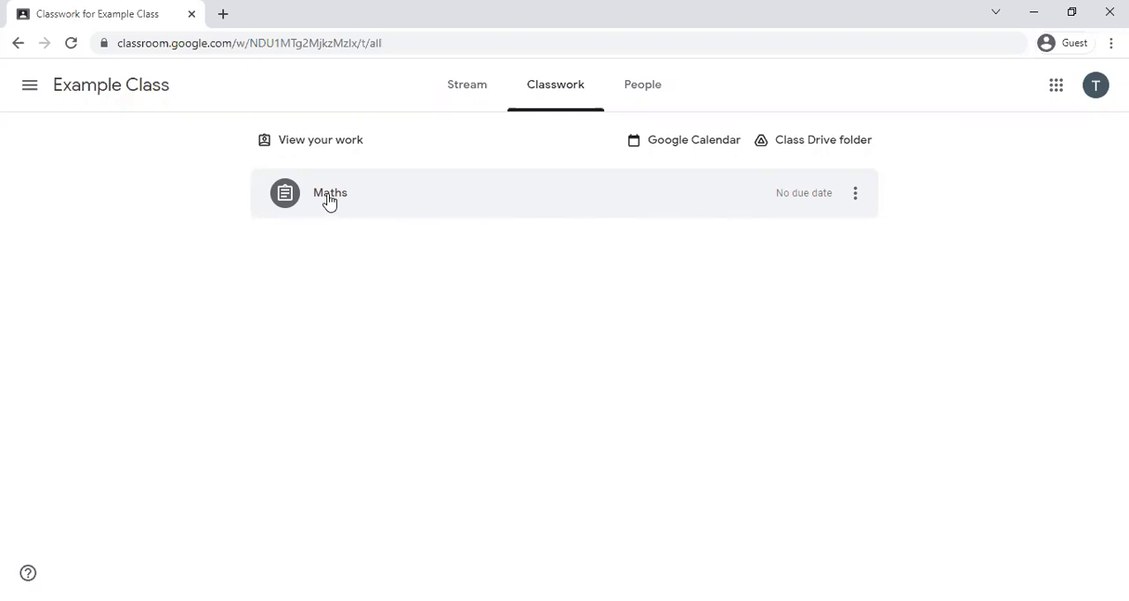
{"action": "left_click", "coordinate": [330, 194]}
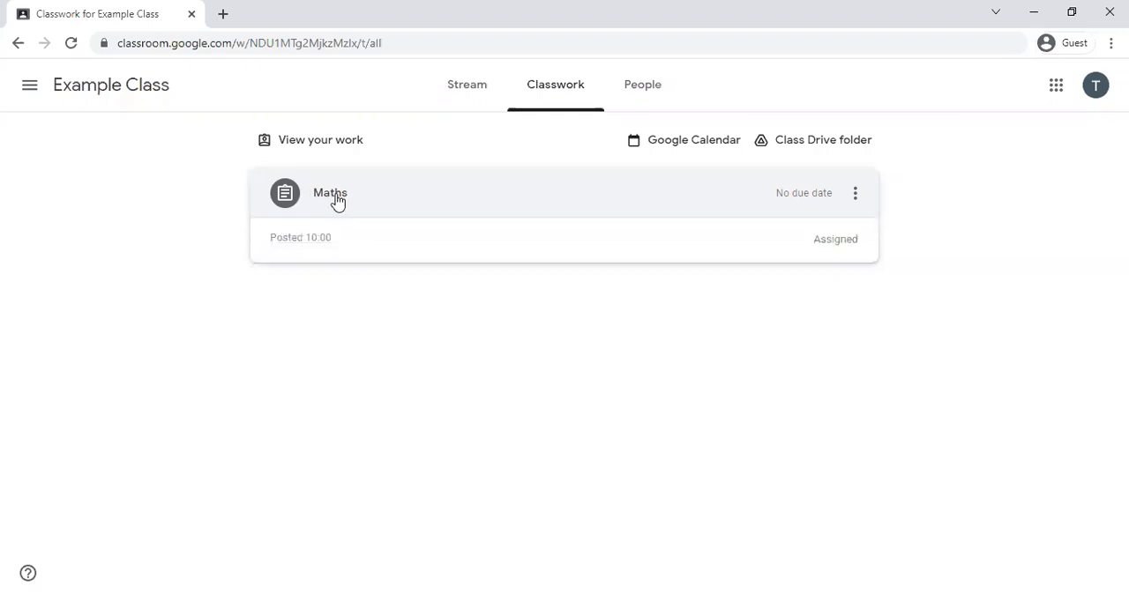
Show the full Maths assignment details with its instructions, Vimeo video and PDF worksheet.
{"action": "left_click", "coordinate": [330, 192]}
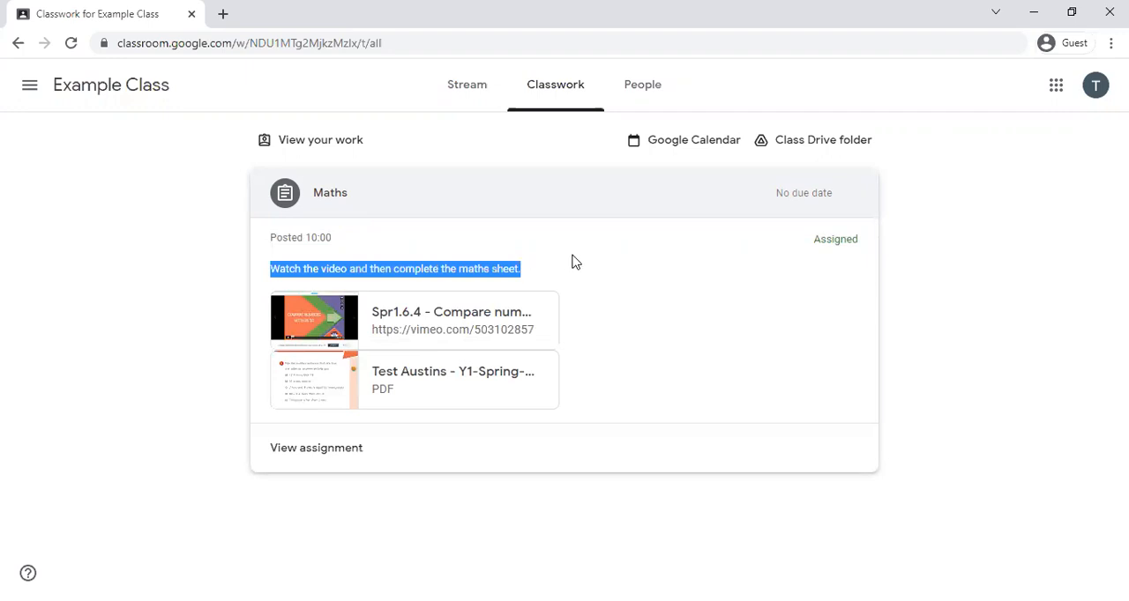
{"action": "mouse_move", "coordinate": [494, 301]}
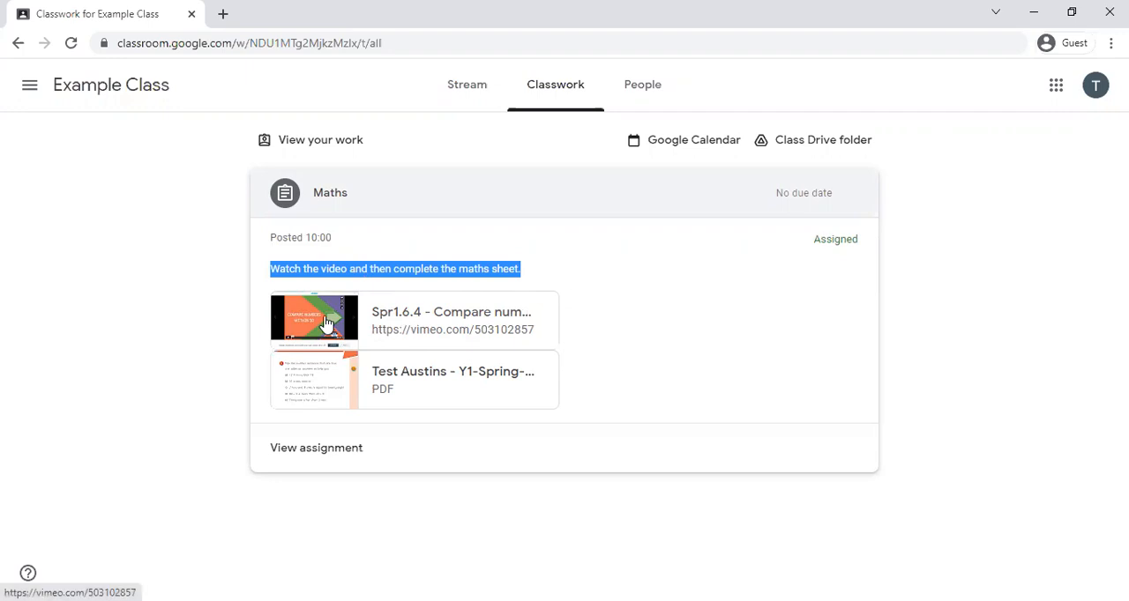
{"action": "mouse_move", "coordinate": [413, 342]}
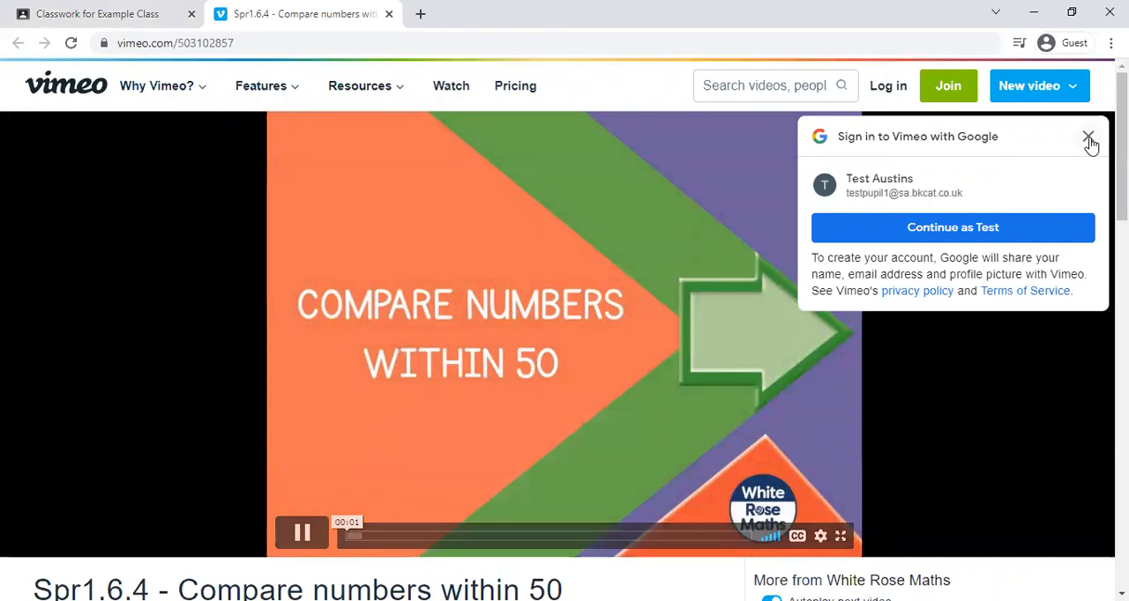
Return from the 'Compare numbers within 50' Vimeo tab to the Classwork assignment tab.
{"action": "left_click", "coordinate": [97, 14]}
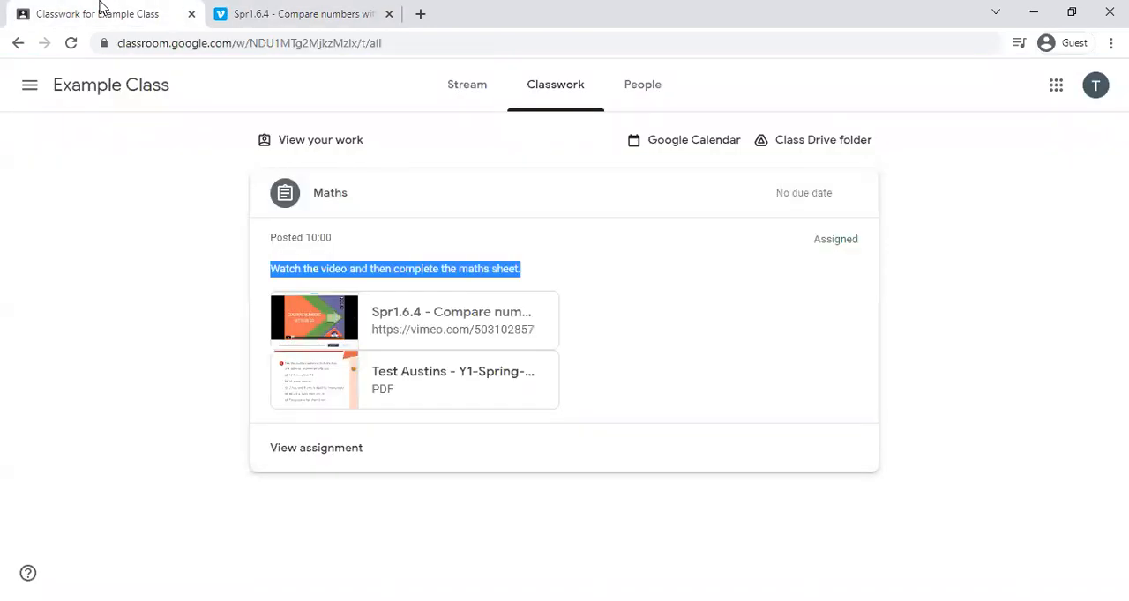
{"action": "mouse_move", "coordinate": [448, 384]}
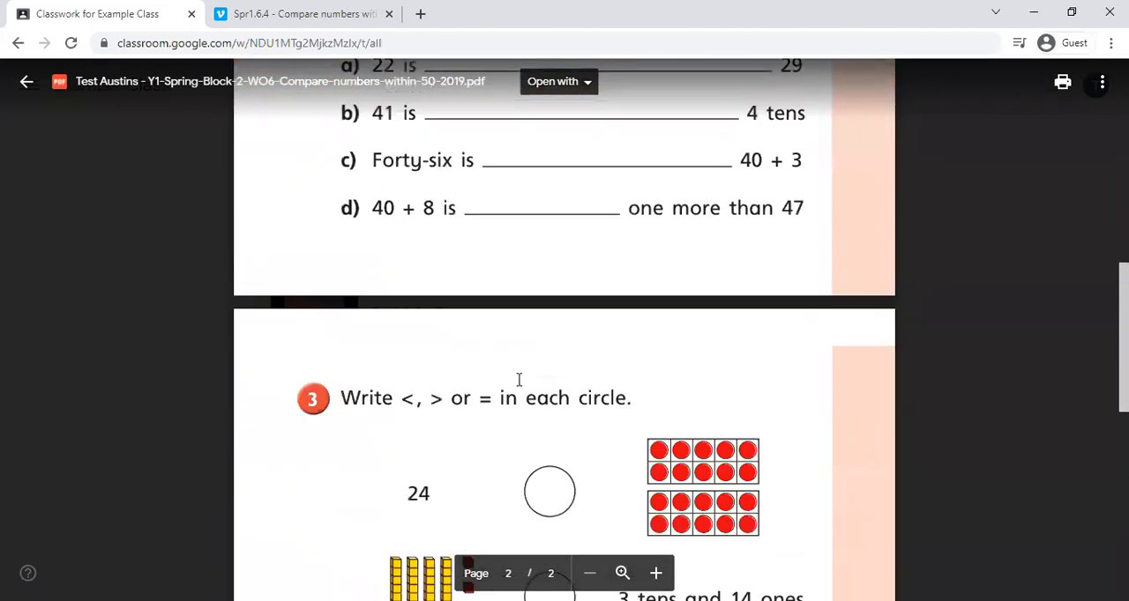
Close the Y1 compare-numbers-within-50 worksheet PDF preview back to the Maths assignment.
{"action": "left_click", "coordinate": [26, 81]}
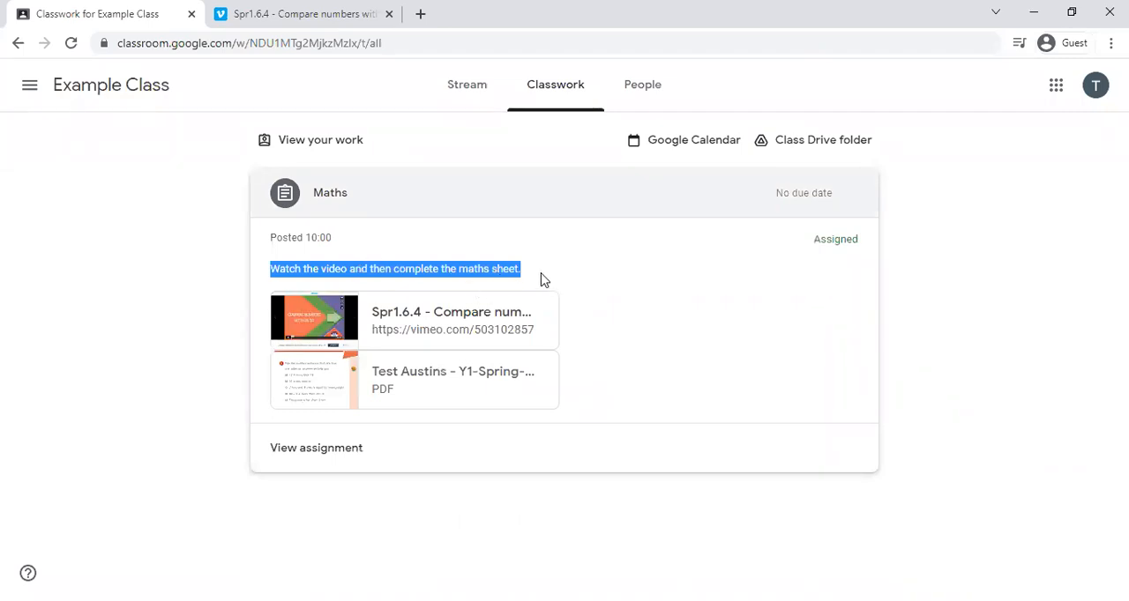
{"action": "mouse_move", "coordinate": [371, 380]}
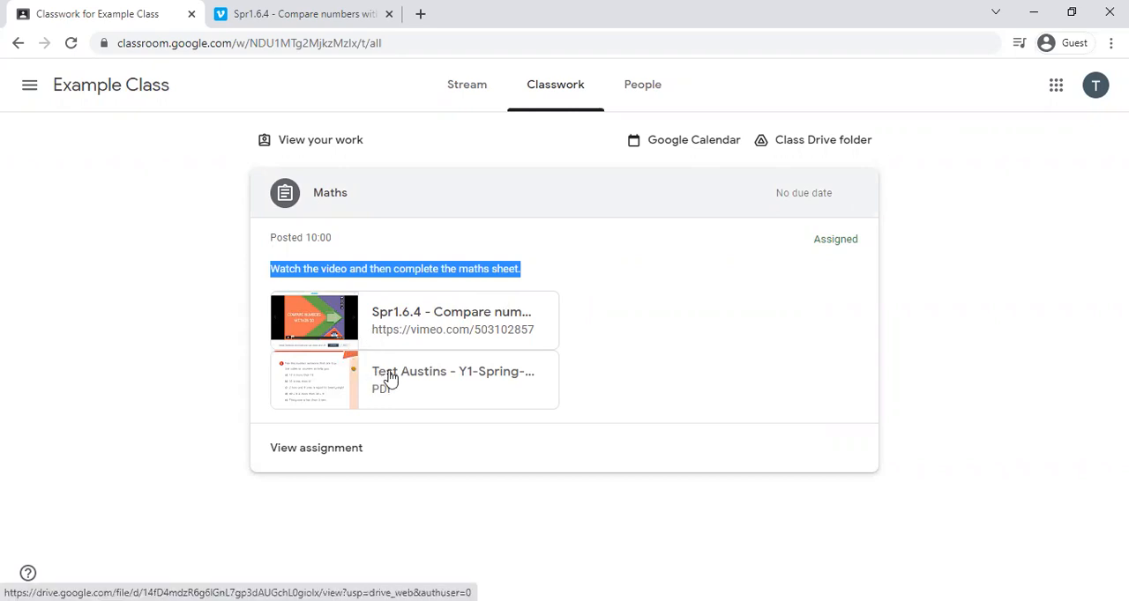
{"action": "mouse_move", "coordinate": [432, 370]}
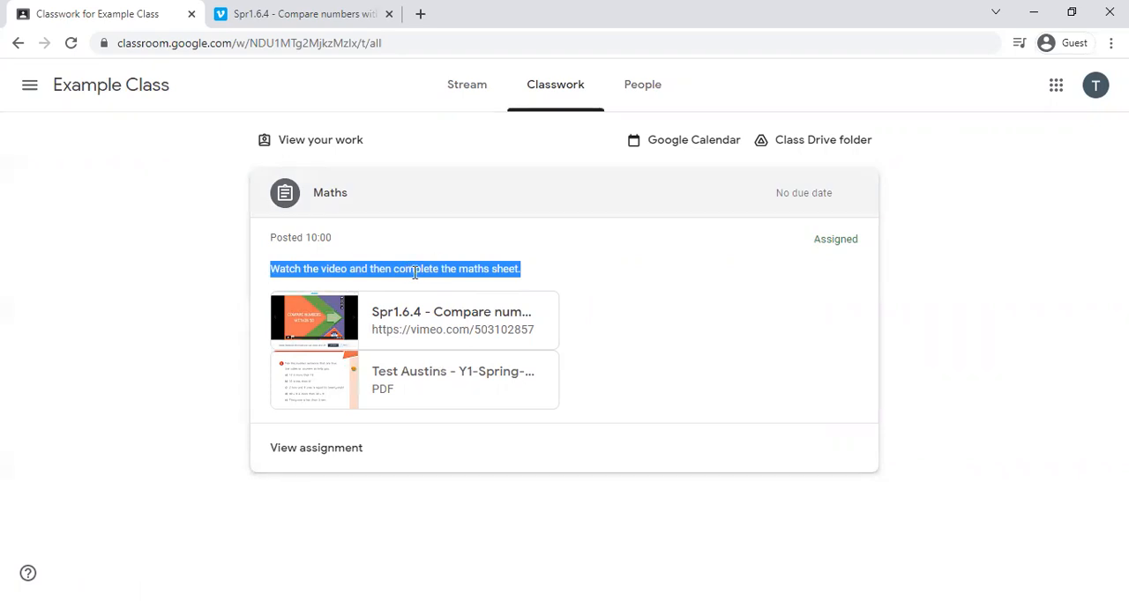
{"action": "mouse_move", "coordinate": [409, 283]}
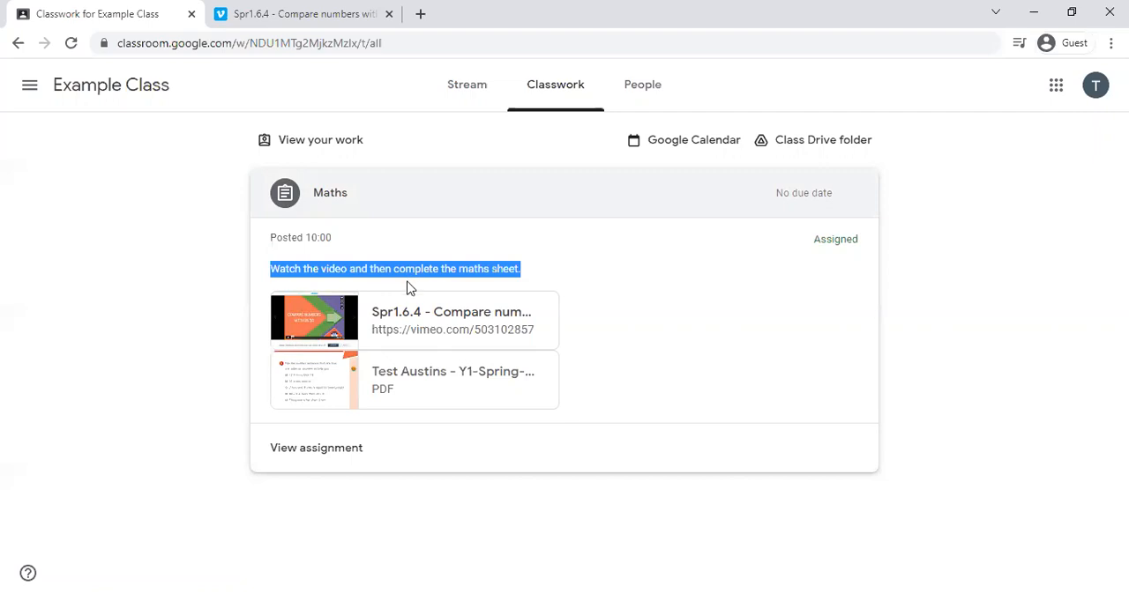
{"action": "mouse_move", "coordinate": [406, 297]}
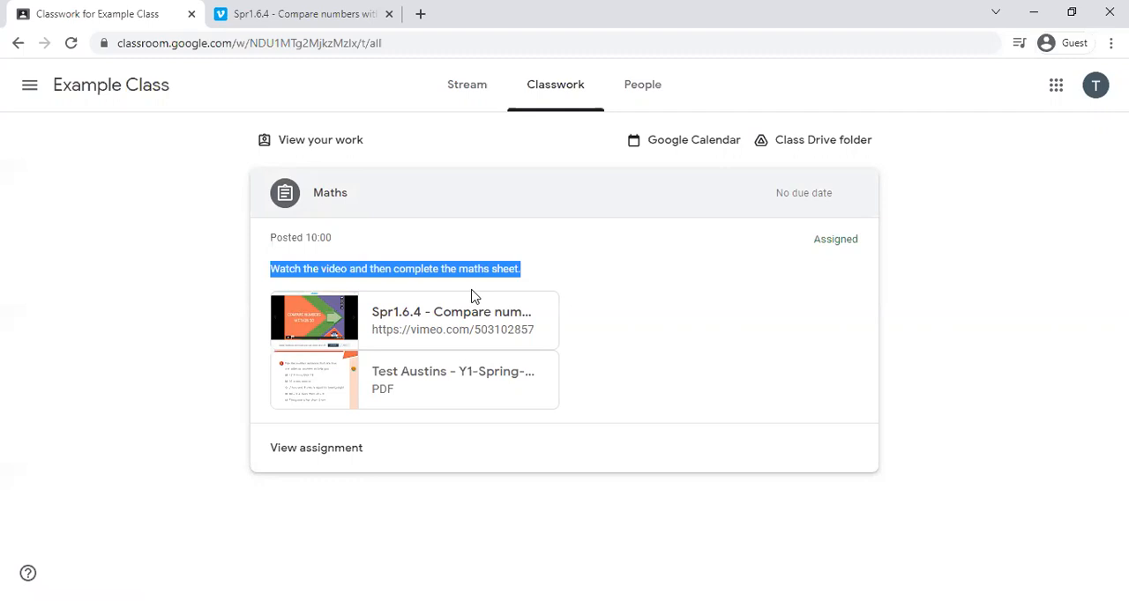
{"action": "mouse_move", "coordinate": [475, 297]}
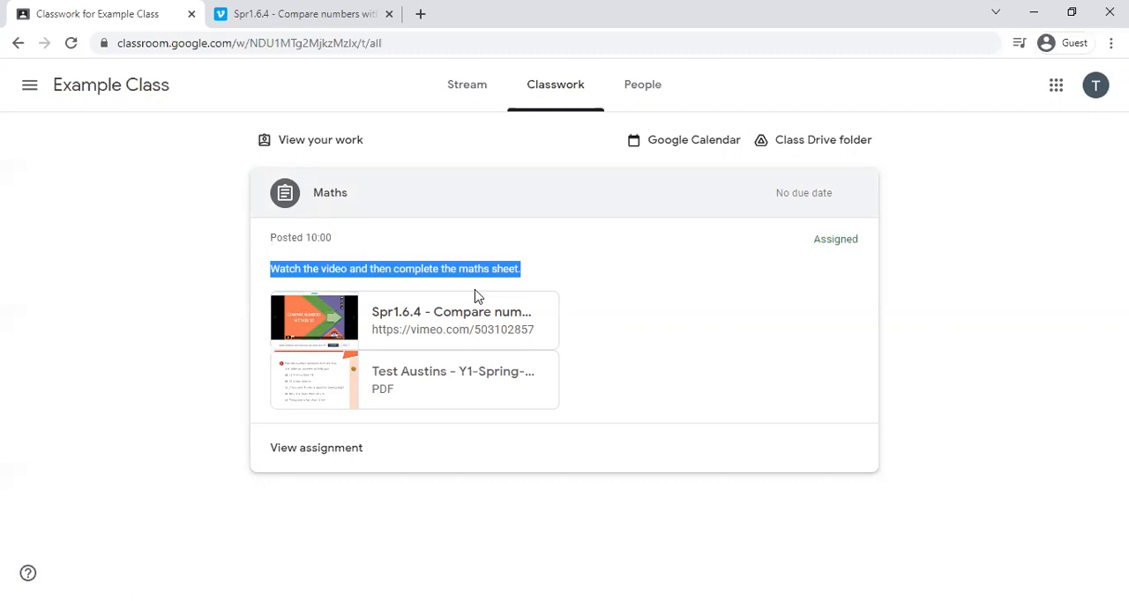
{"action": "mouse_move", "coordinate": [466, 83]}
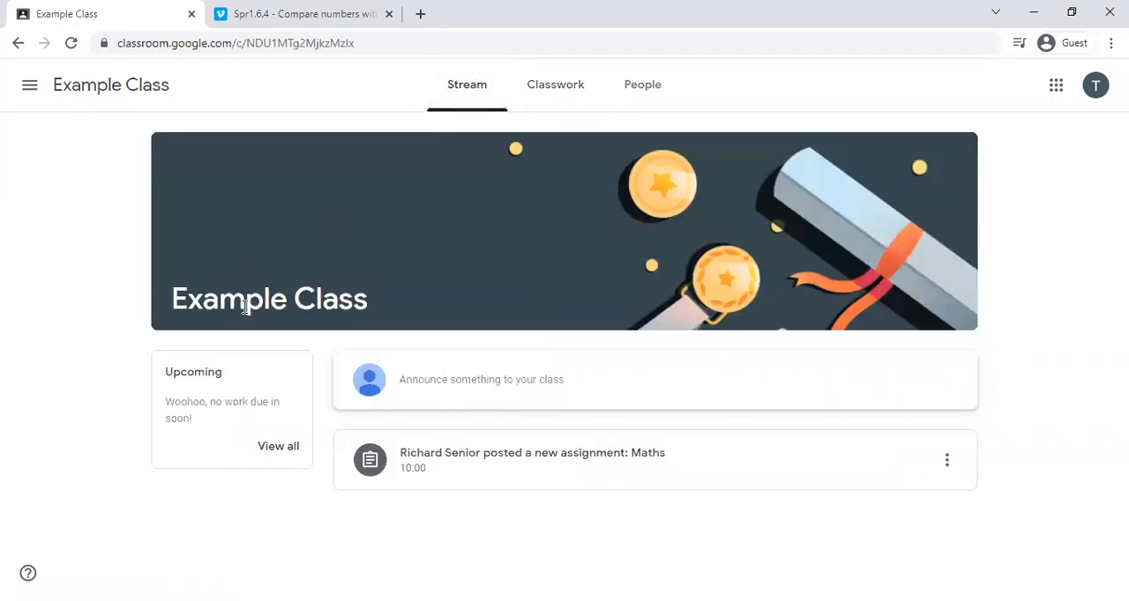
{"action": "mouse_move", "coordinate": [275, 327]}
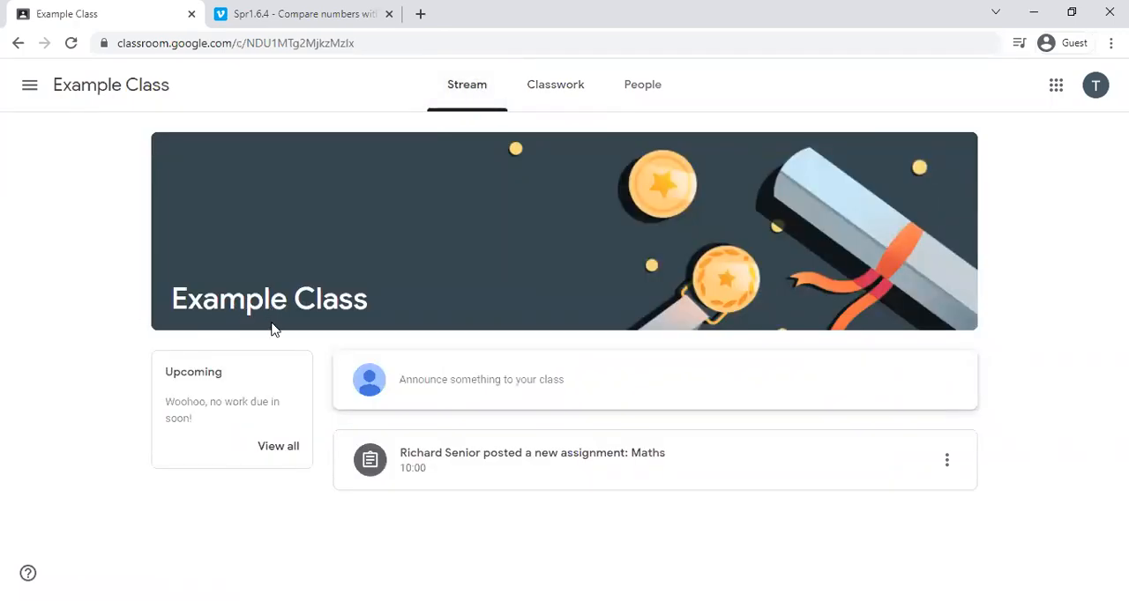
{"action": "mouse_move", "coordinate": [270, 333]}
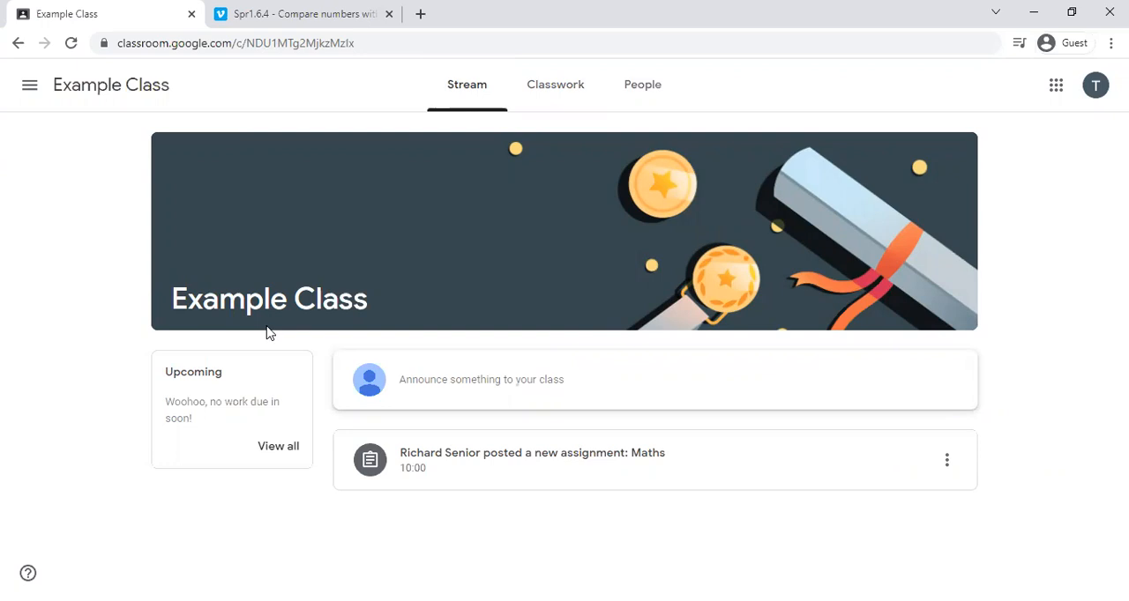
{"action": "mouse_move", "coordinate": [286, 411]}
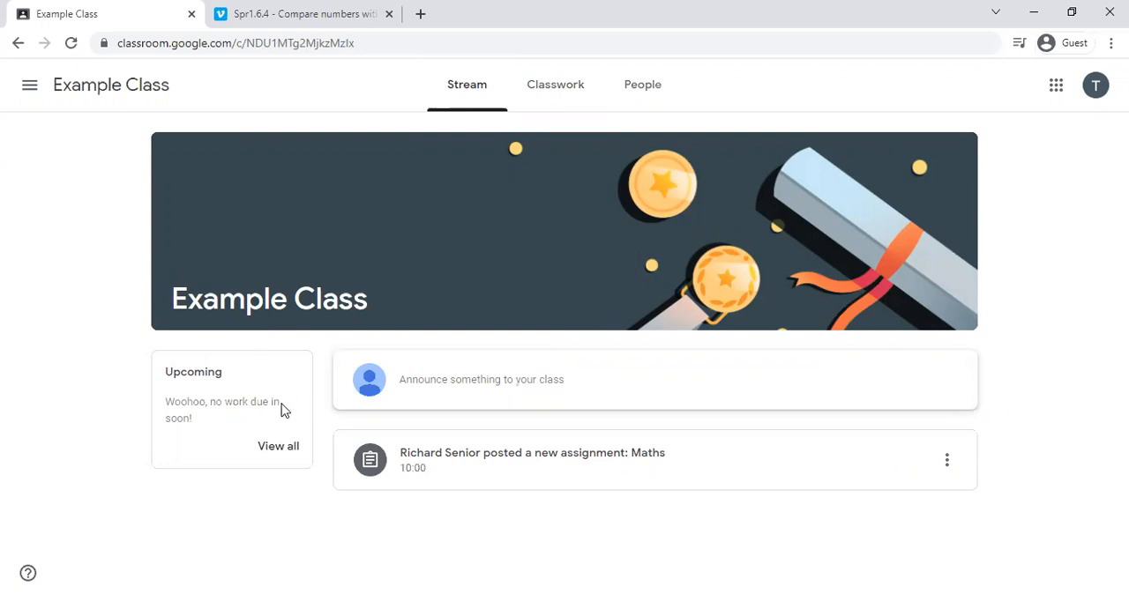
{"action": "mouse_move", "coordinate": [311, 397]}
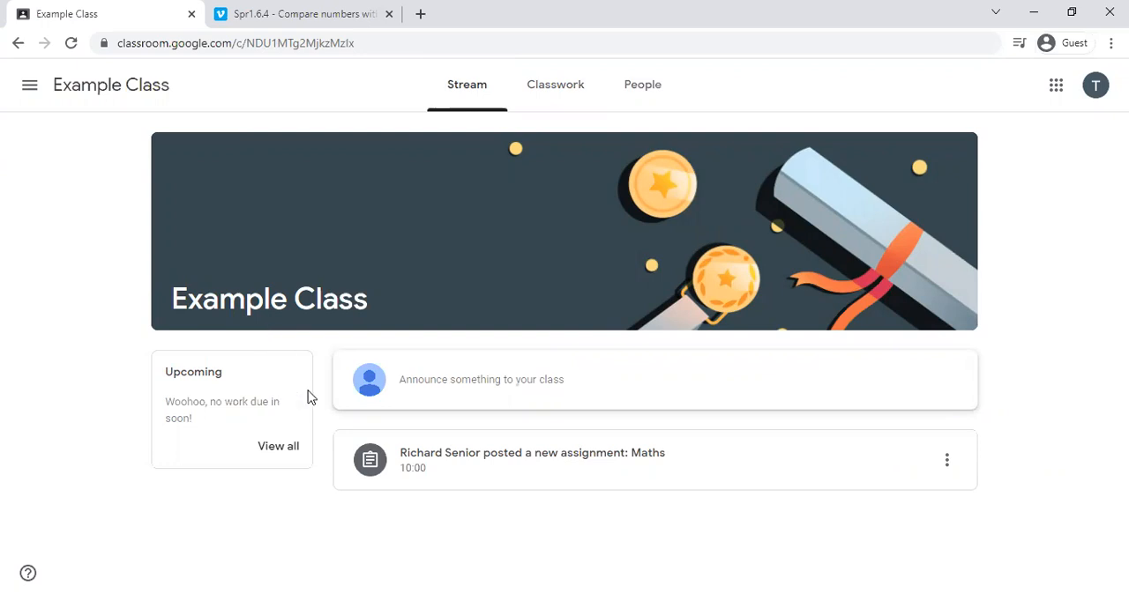
{"action": "mouse_move", "coordinate": [321, 392]}
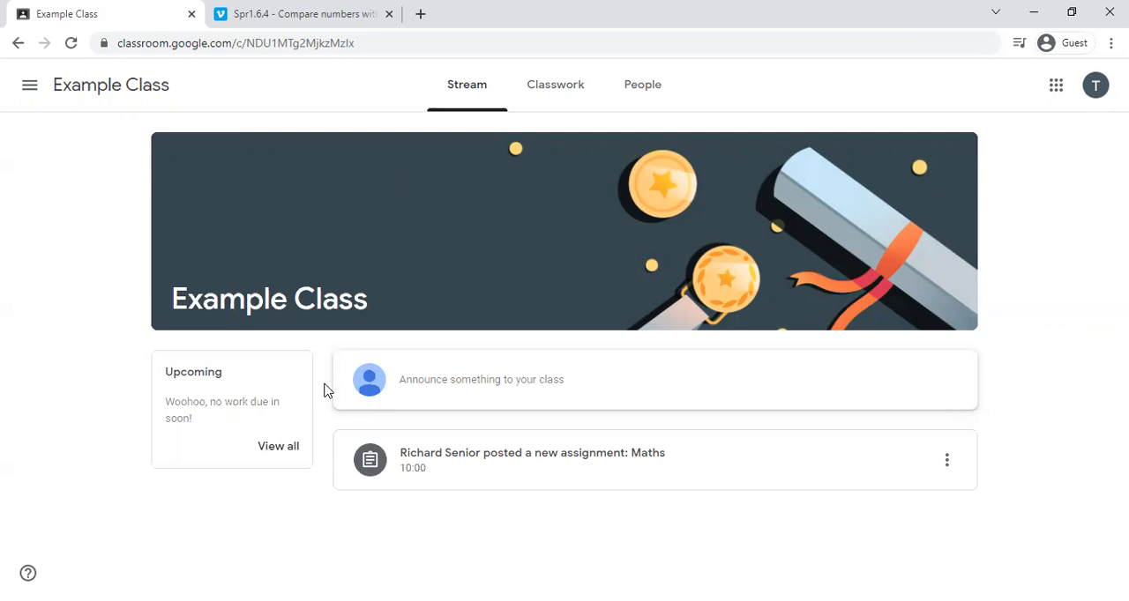
{"action": "mouse_move", "coordinate": [328, 390]}
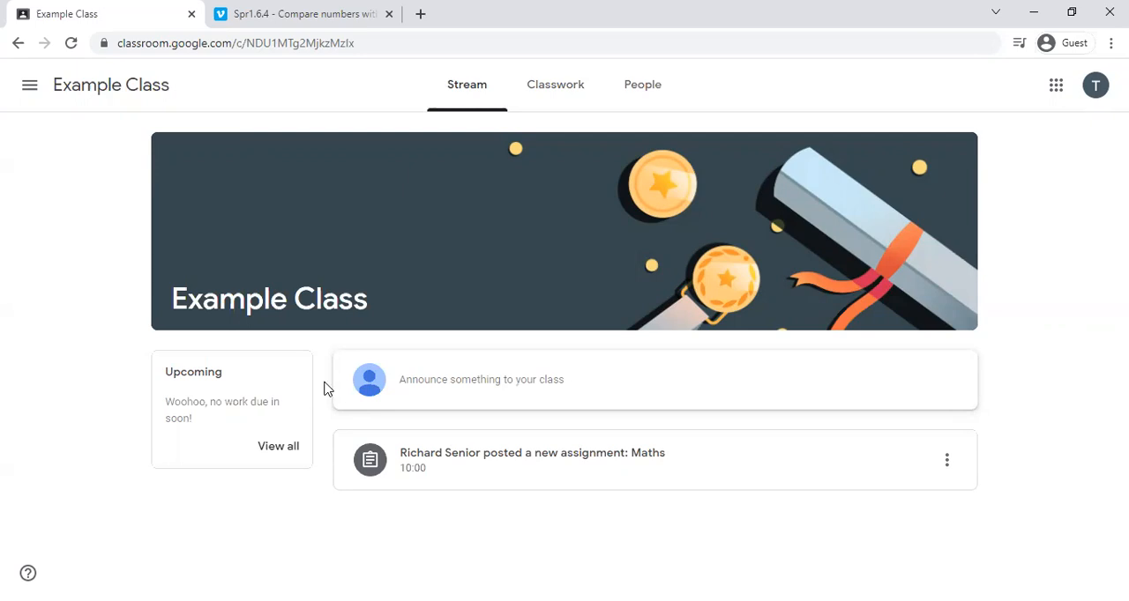
{"action": "mouse_move", "coordinate": [282, 112]}
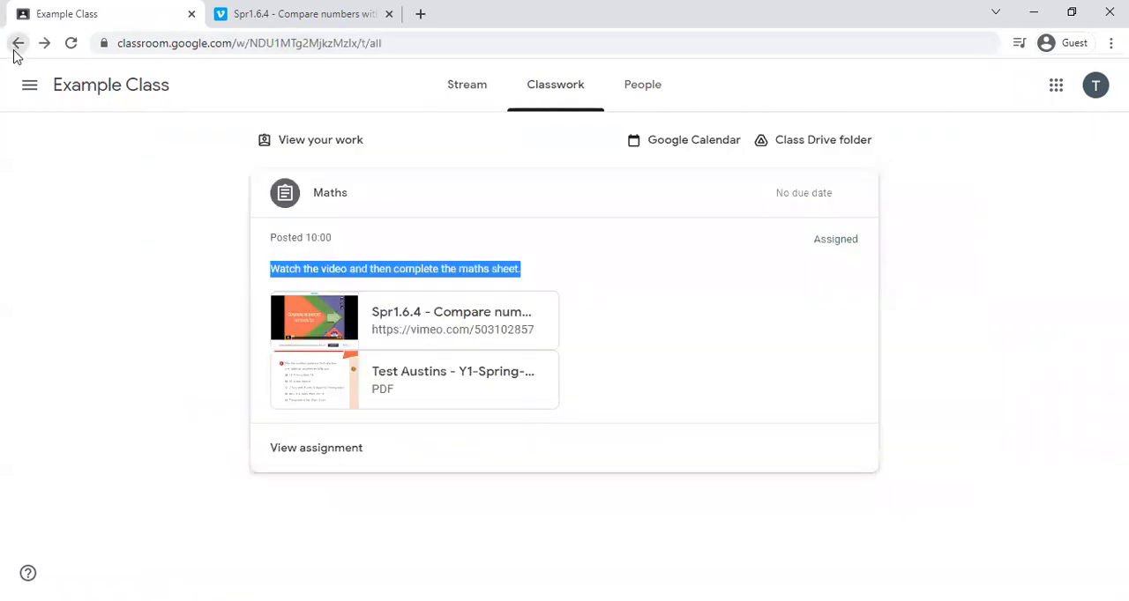
Go back to the St Austin's website Remote Learning section and close the leftover Vimeo tab.
{"action": "left_click", "coordinate": [17, 43]}
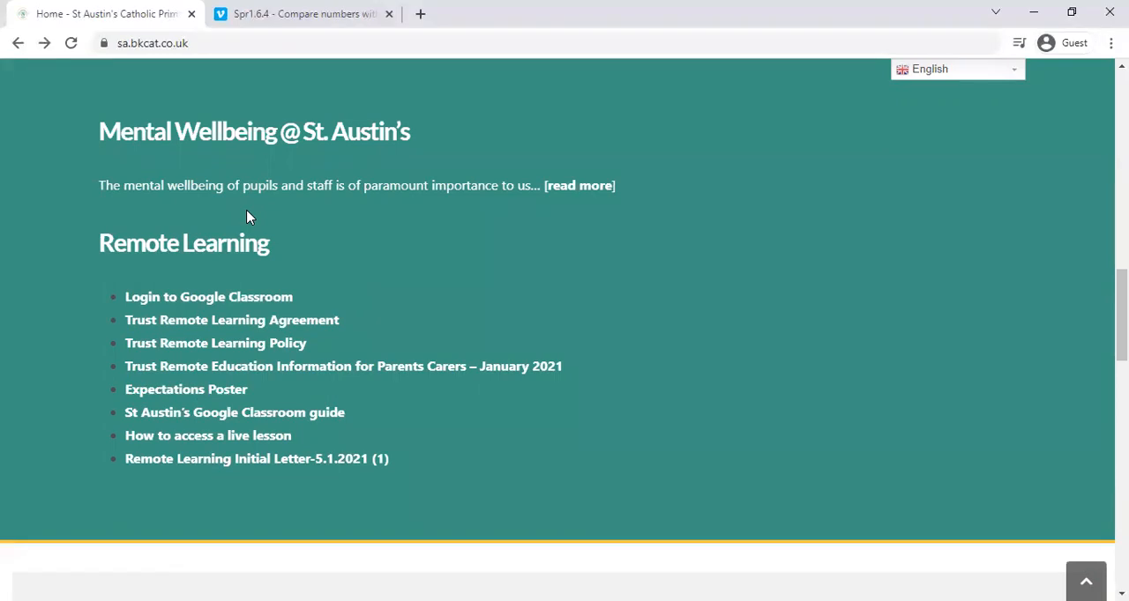
{"action": "mouse_move", "coordinate": [233, 217]}
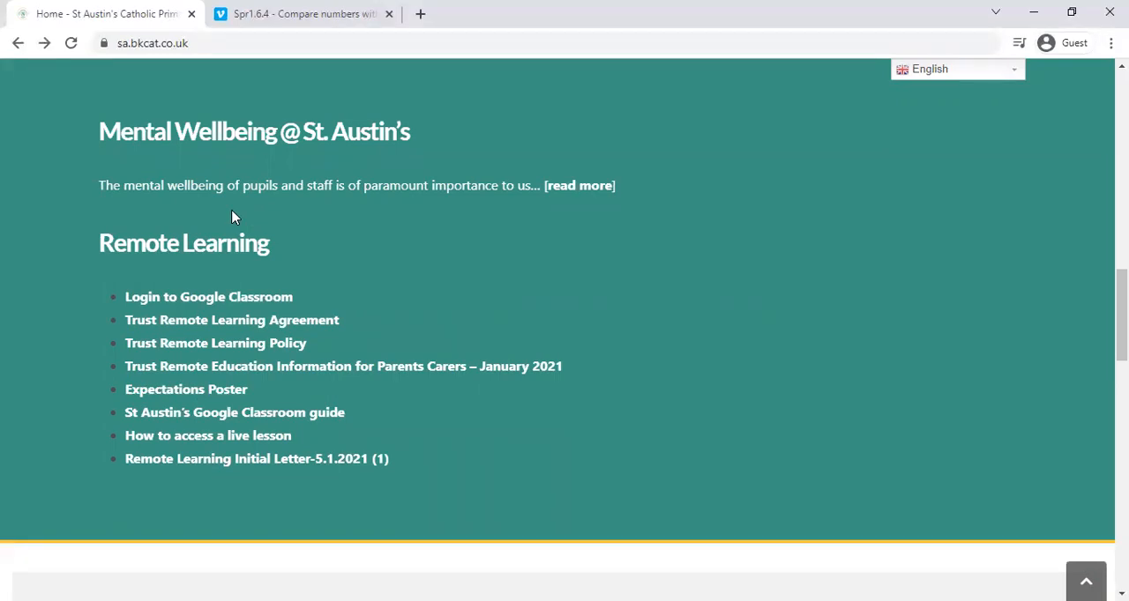
{"action": "mouse_move", "coordinate": [127, 98]}
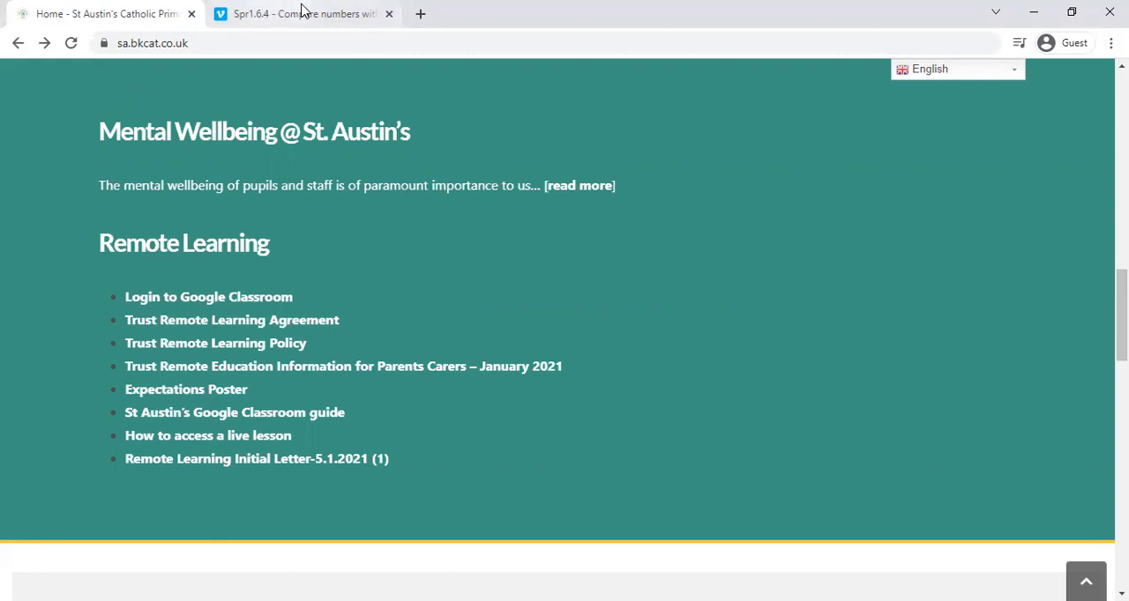
{"action": "left_click", "coordinate": [388, 14]}
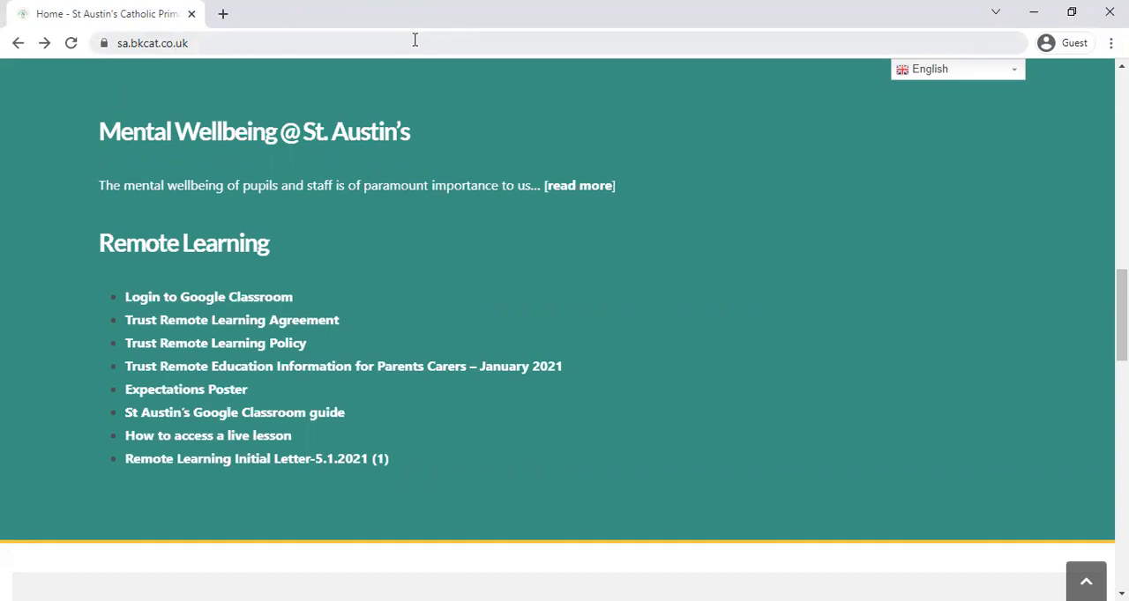
{"action": "mouse_move", "coordinate": [1041, 79]}
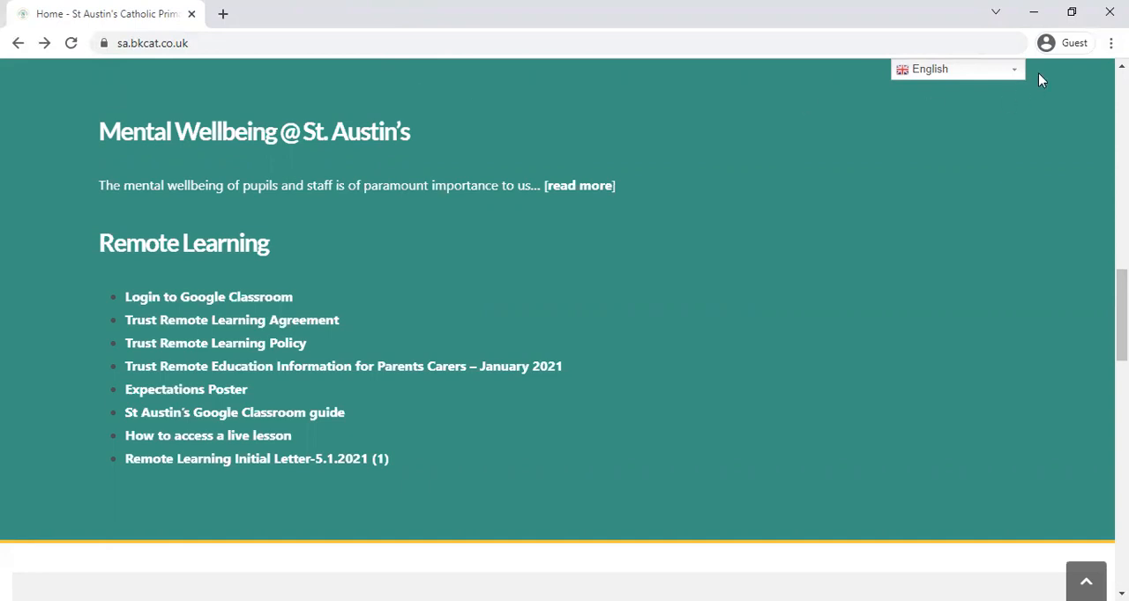